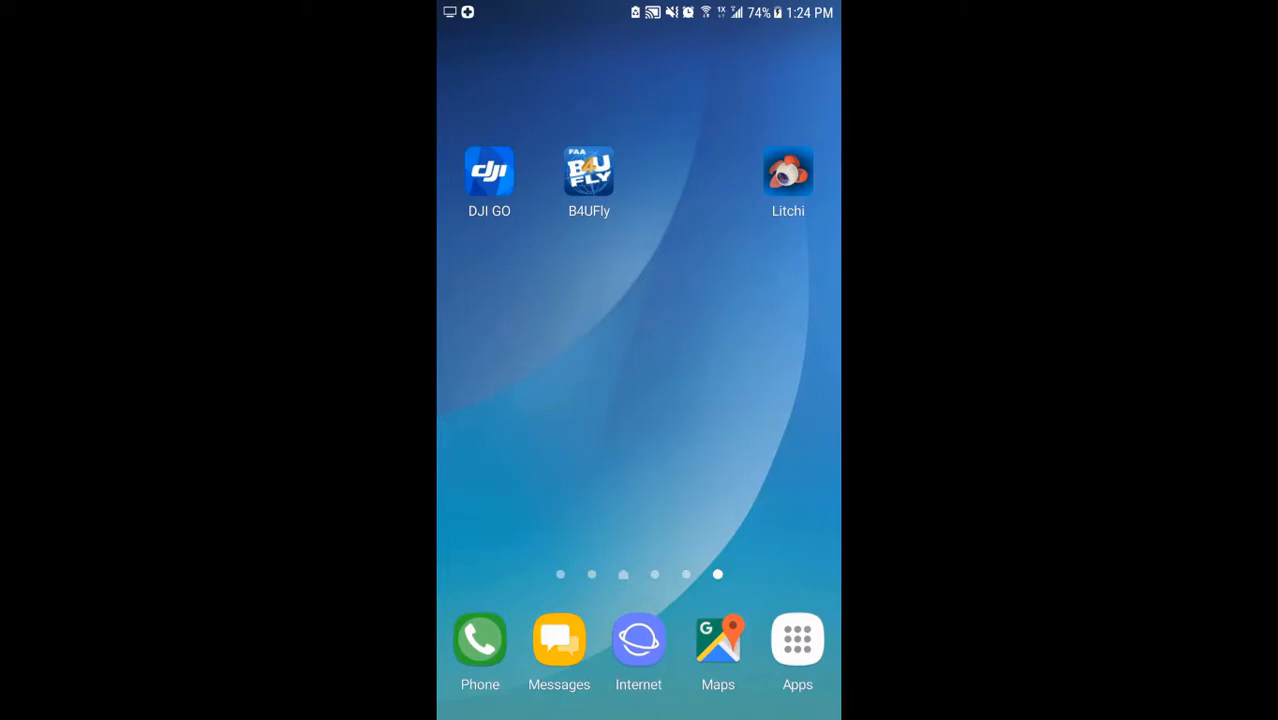
# Launch Litchi from the Android home screen to its satellite map view.
pyautogui.click(788, 171)
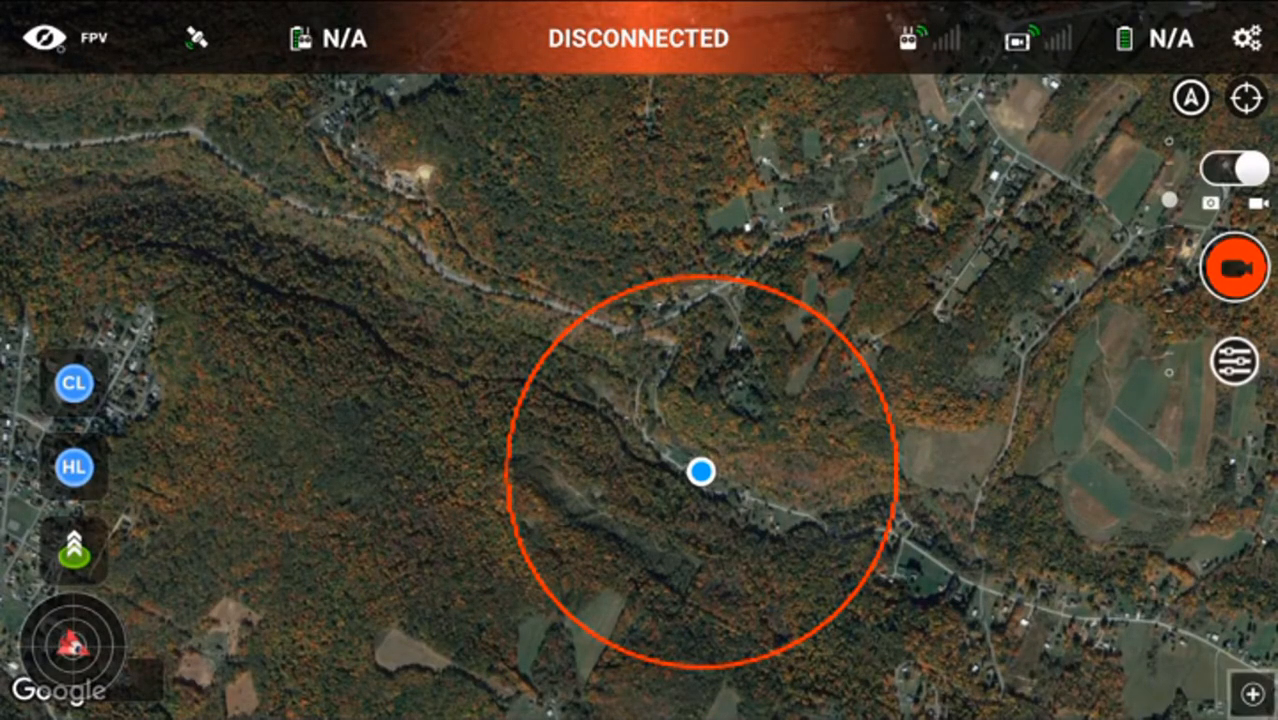
# Open the flight mode list and choose Log in to reach account sign-in.
pyautogui.click(38, 38)
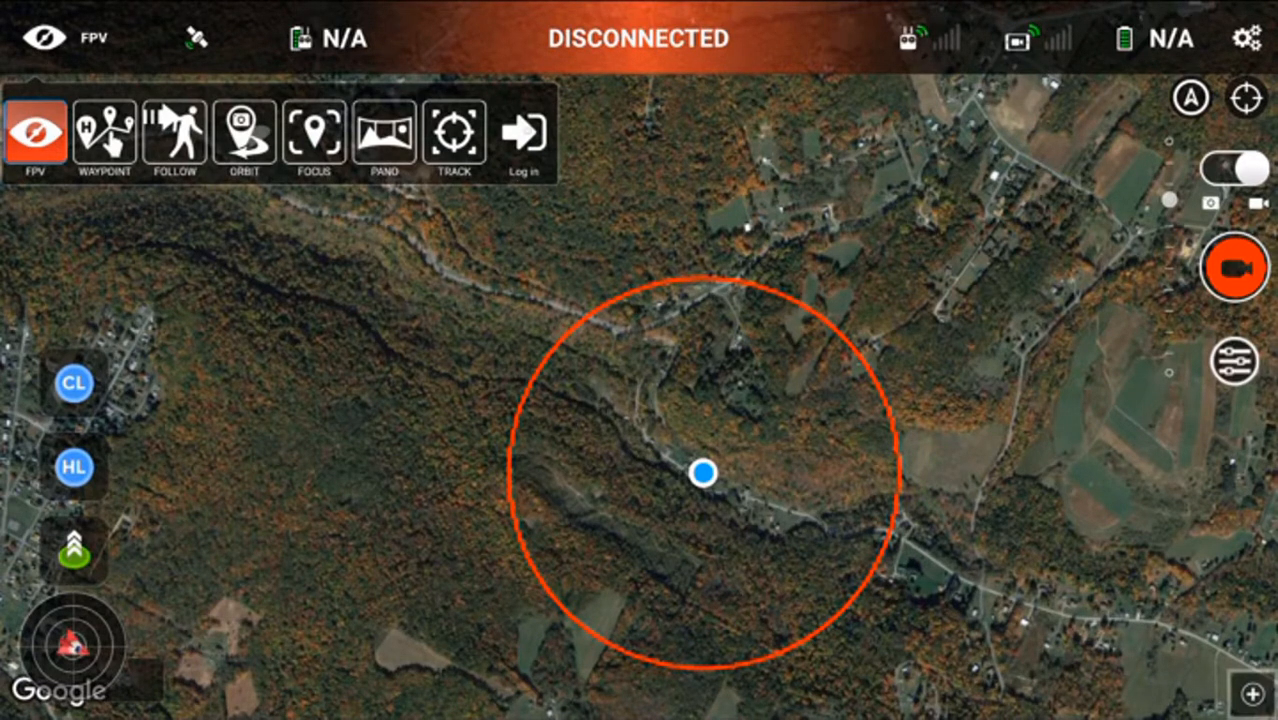
pyautogui.click(522, 134)
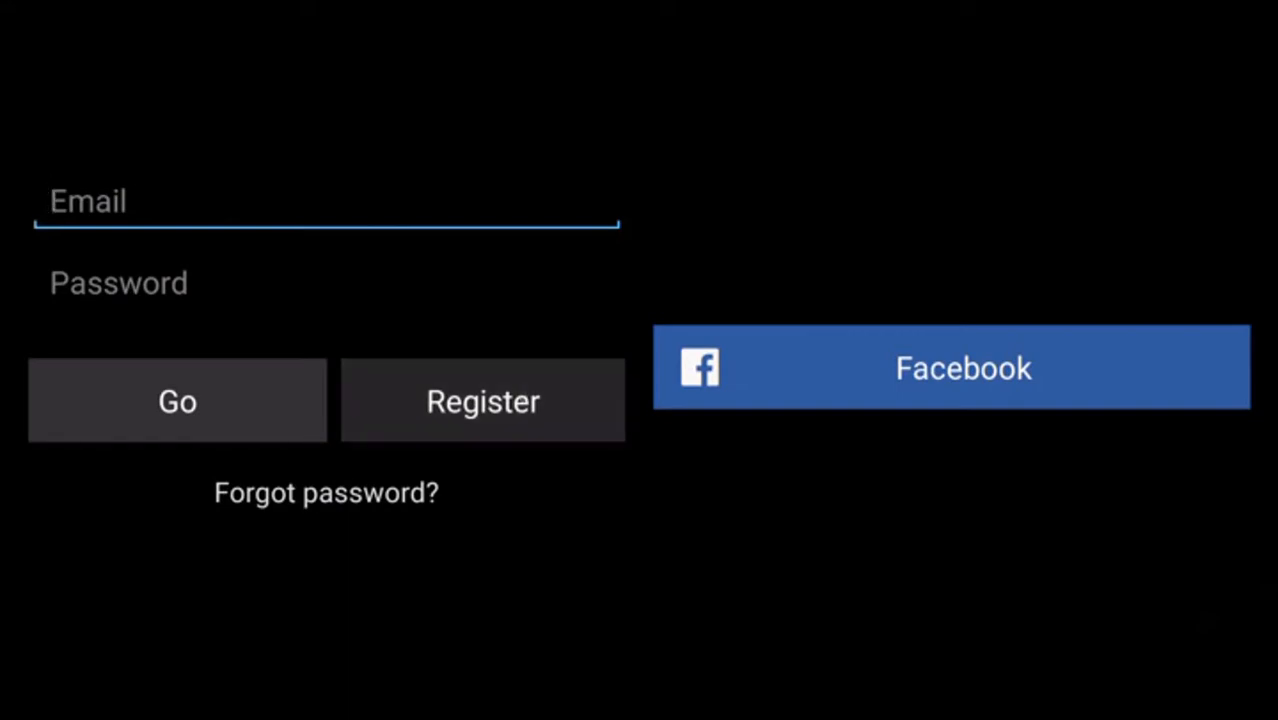
# Leave the login screen and open Litchi settings on the General tab.
pyautogui.click(482, 400)
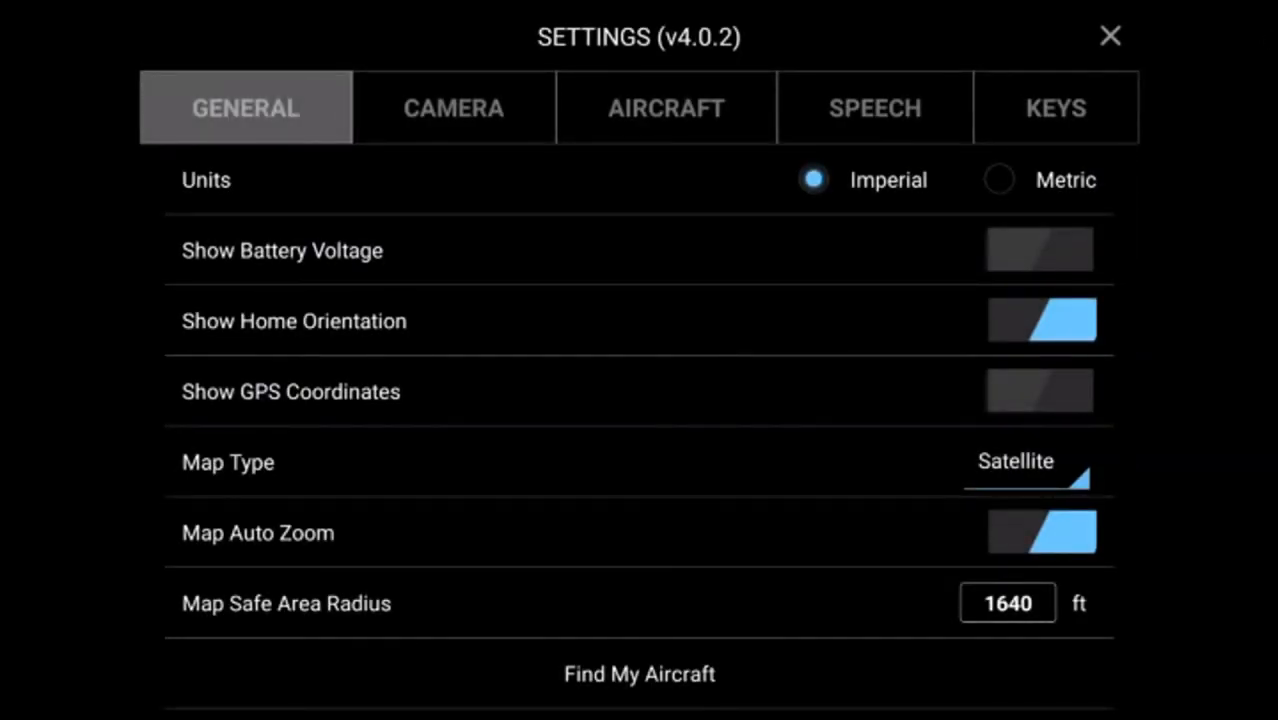
# Open Aircraft settings and view help on getting an Airdata UAV user token.
pyautogui.click(665, 108)
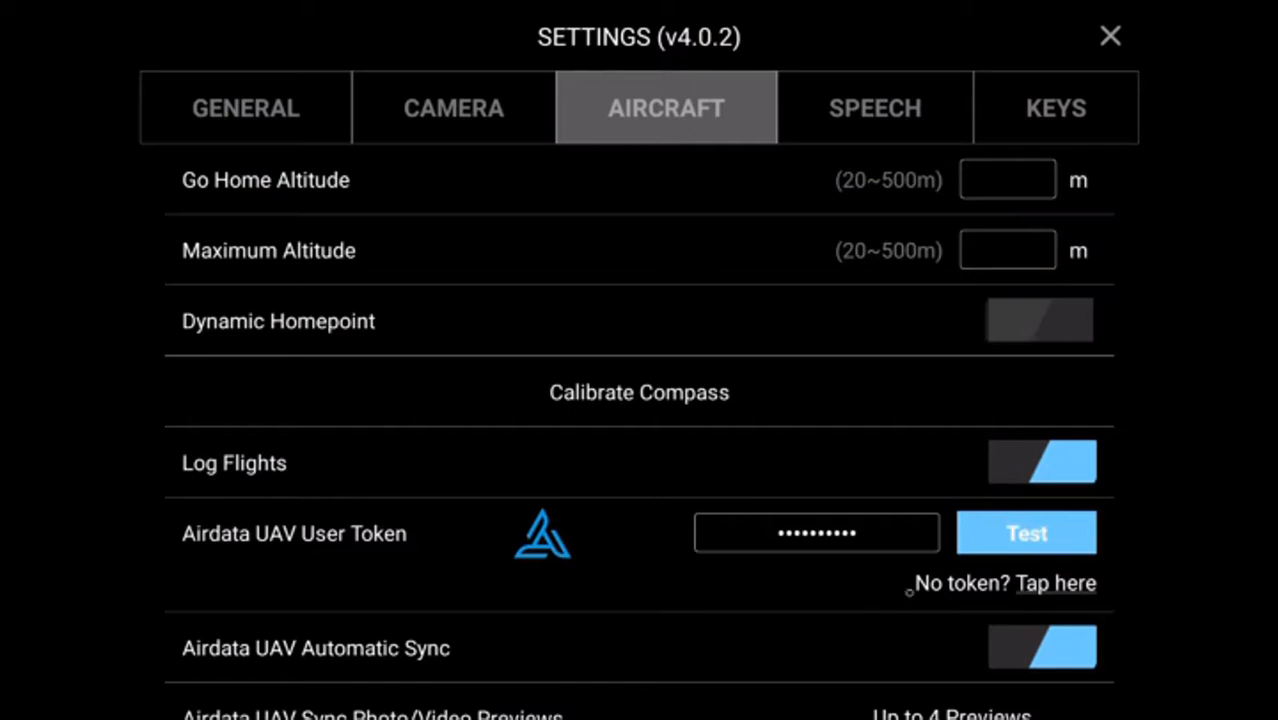
pyautogui.click(1055, 583)
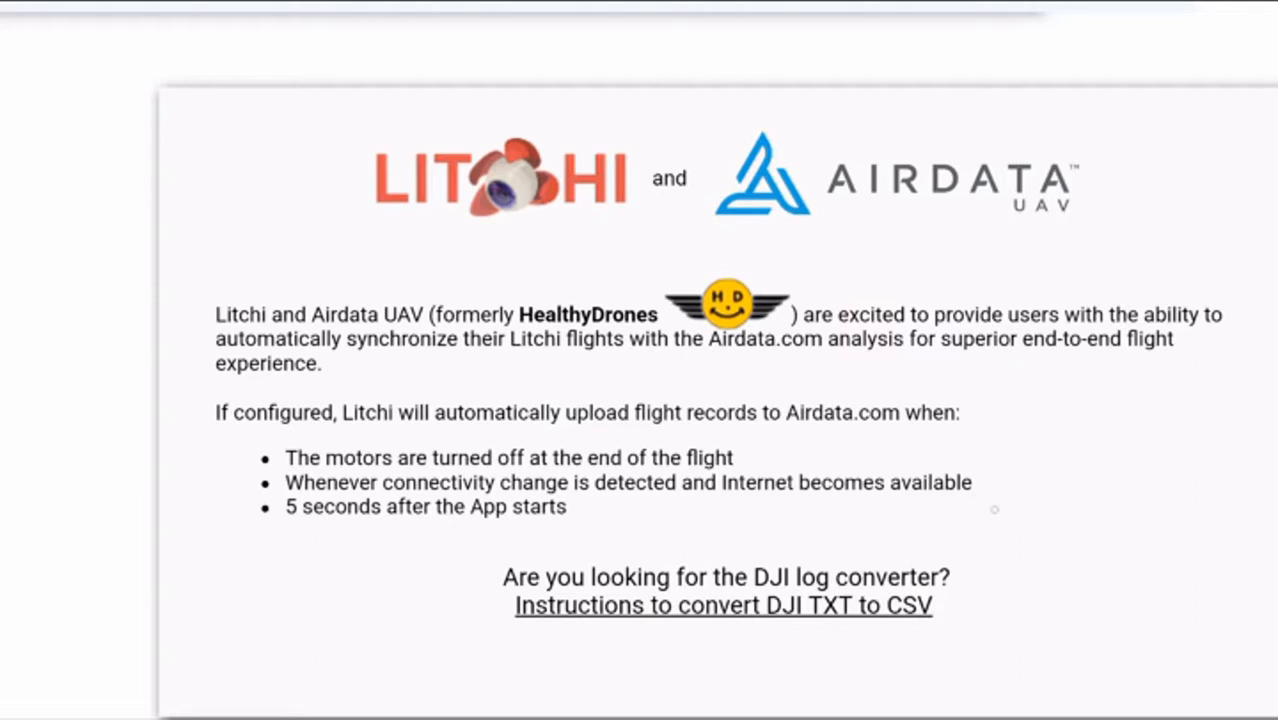
# Read Airdata's Auto Upload Token setup instructions, then return to Litchi's General settings.
pyautogui.scroll(-3)
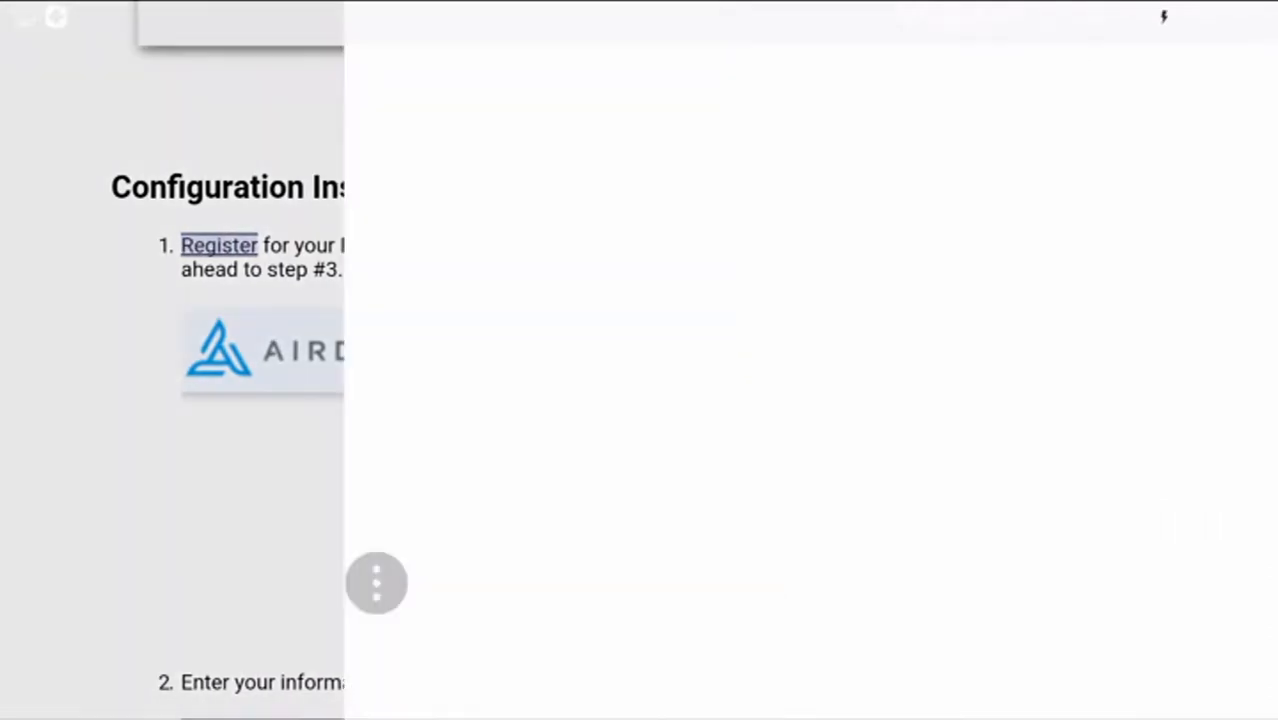
pyautogui.click(218, 245)
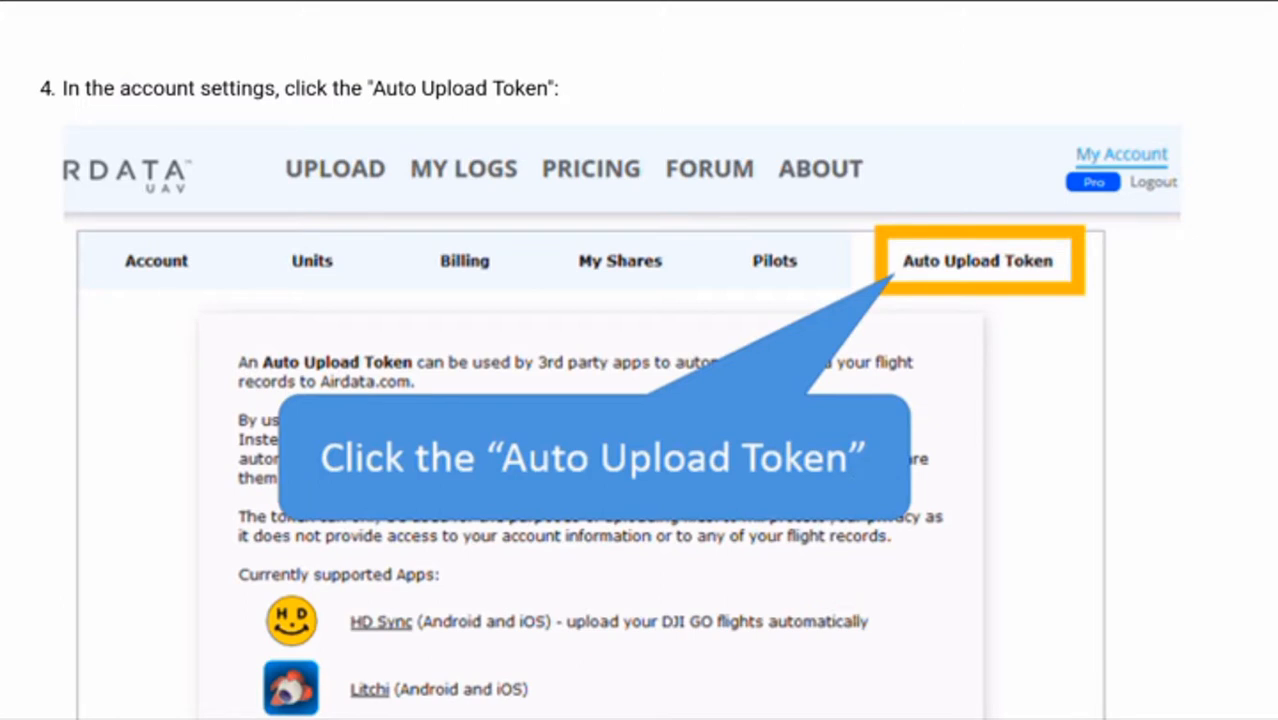
pyautogui.scroll(-3)
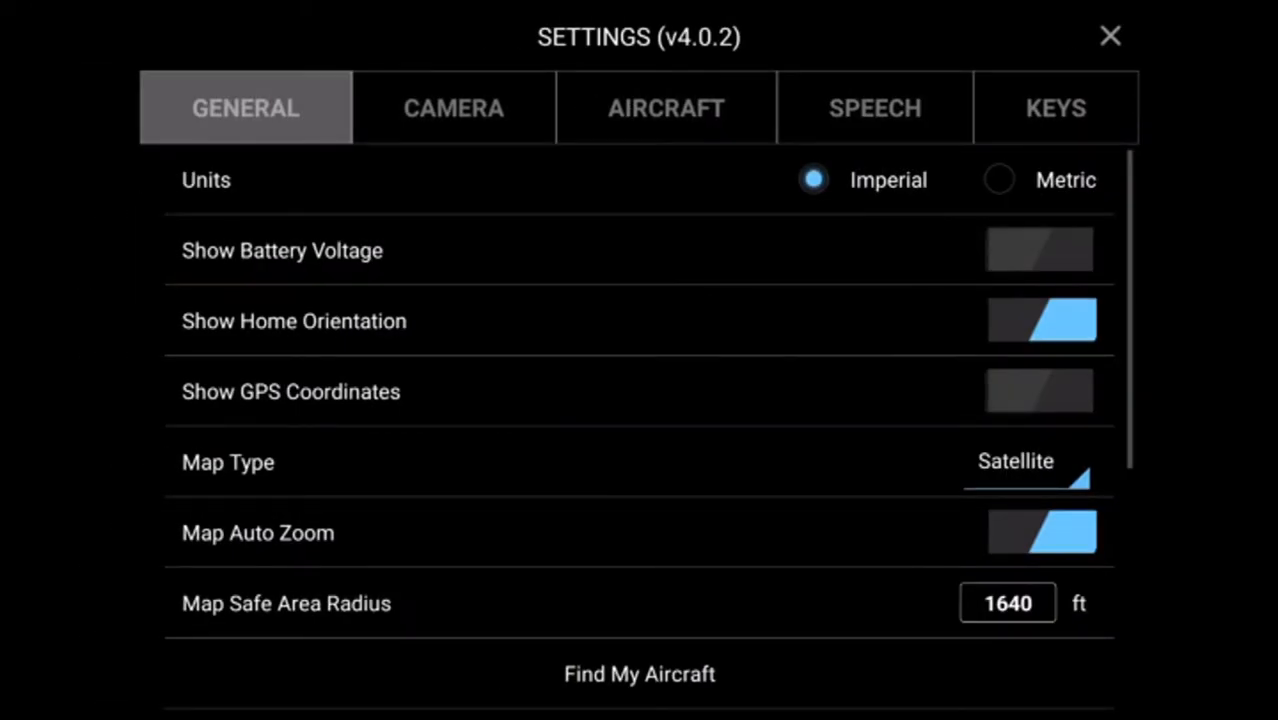
# Check the Airdata UAV token, Log Flights and Automatic Sync toggles in Aircraft settings.
pyautogui.click(665, 108)
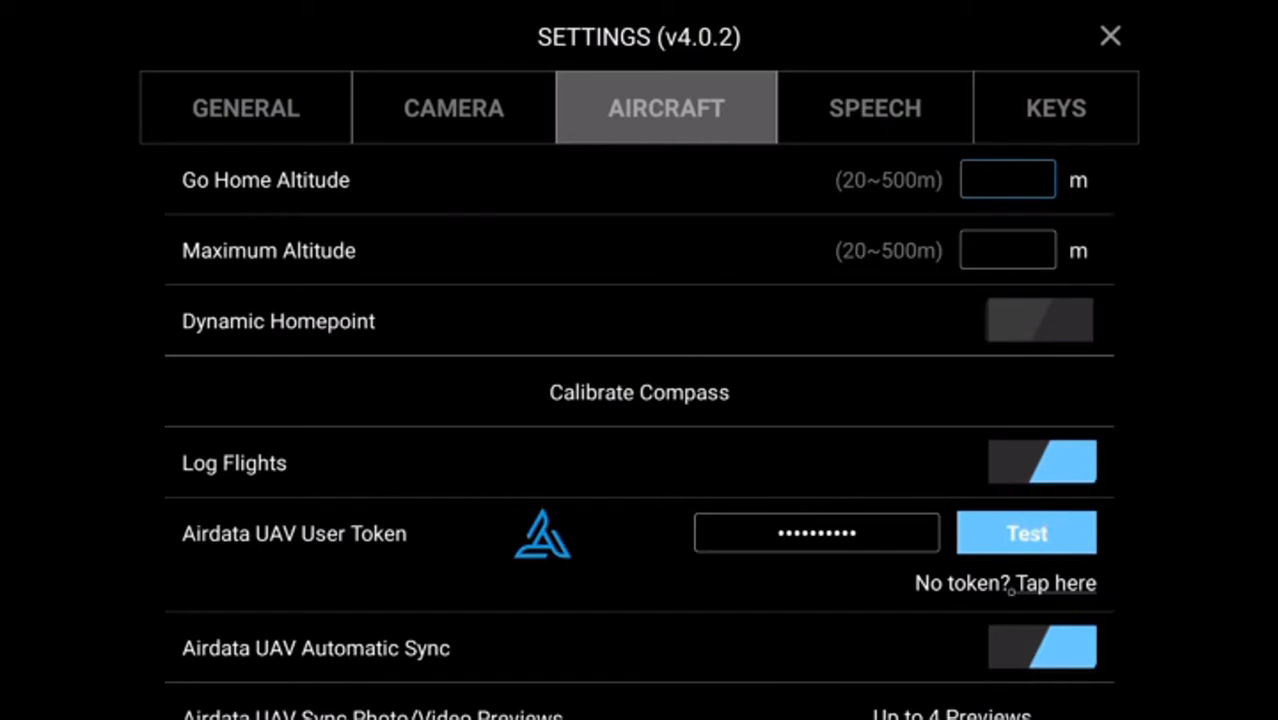
pyautogui.moveTo(1011, 590)
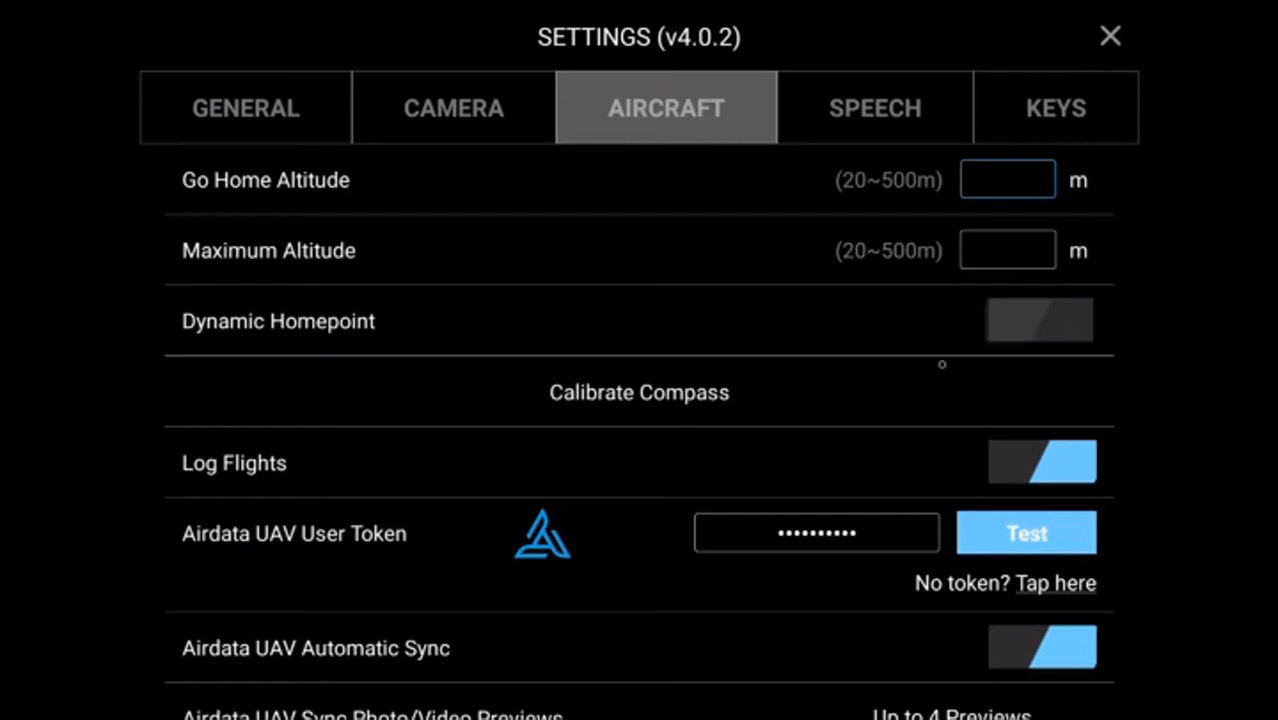
pyautogui.scroll(-3)
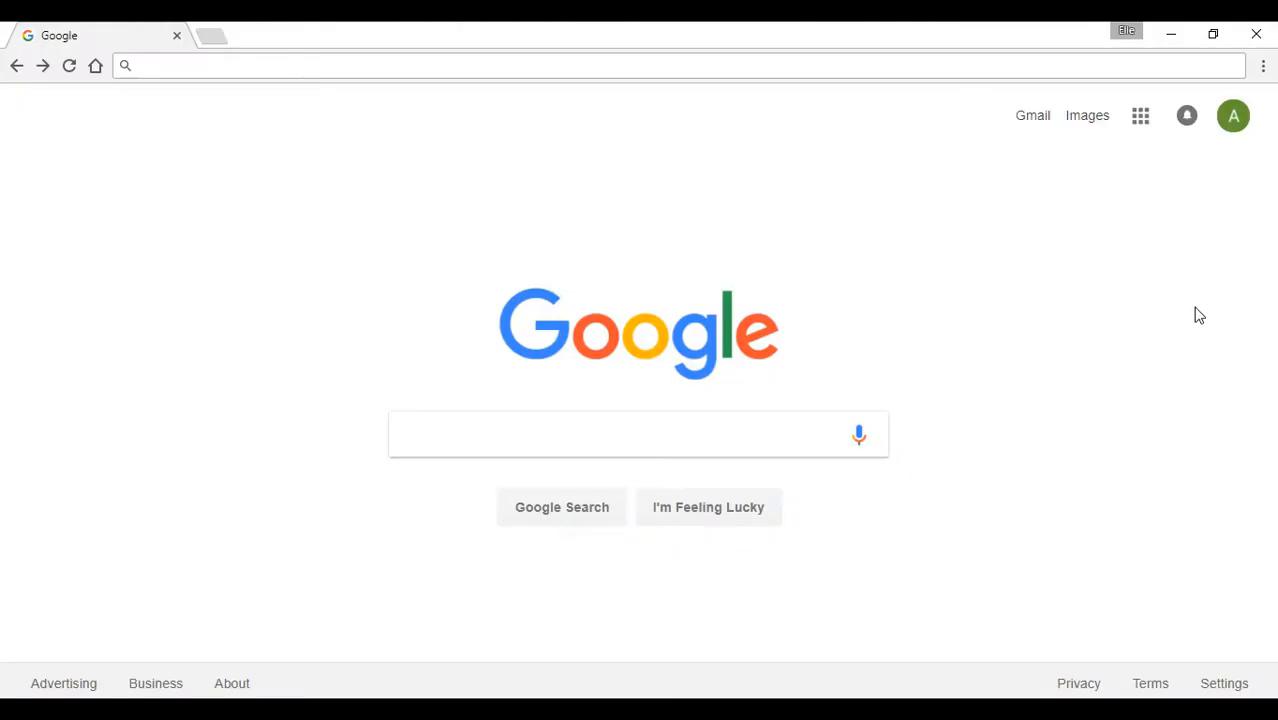
pyautogui.moveTo(1185, 321)
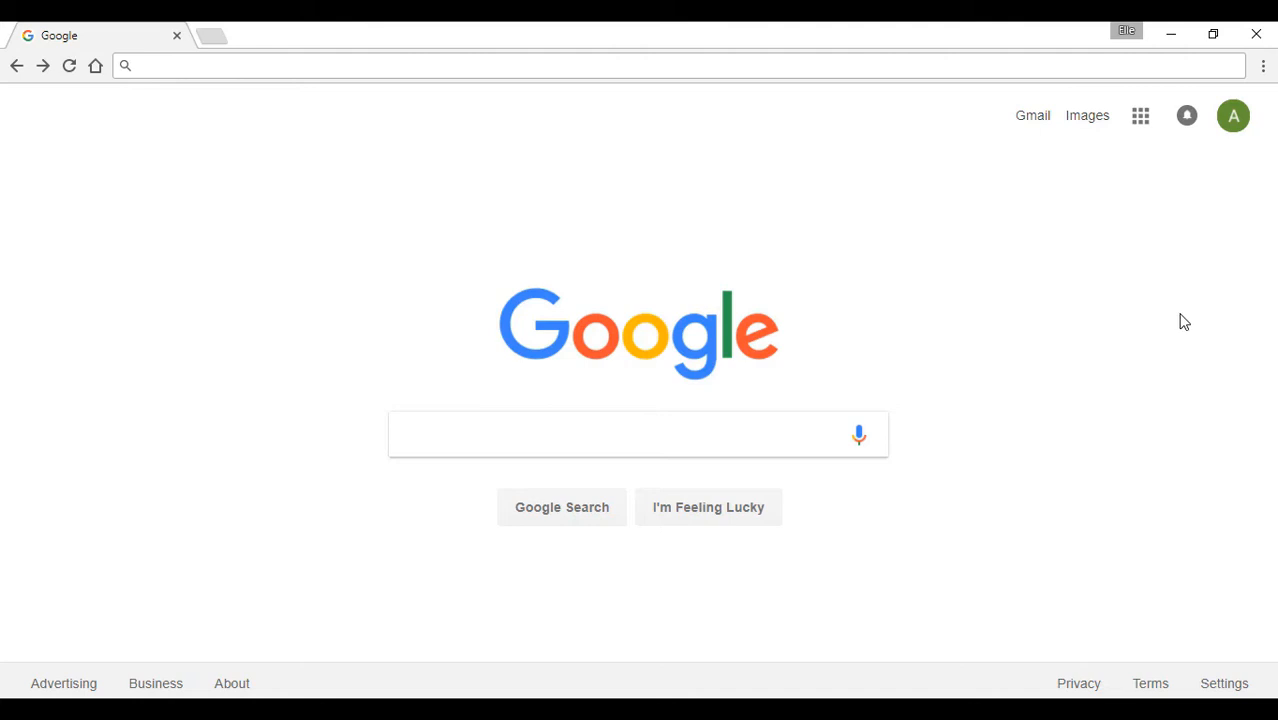
pyautogui.moveTo(1195, 315)
pyautogui.write('app.')
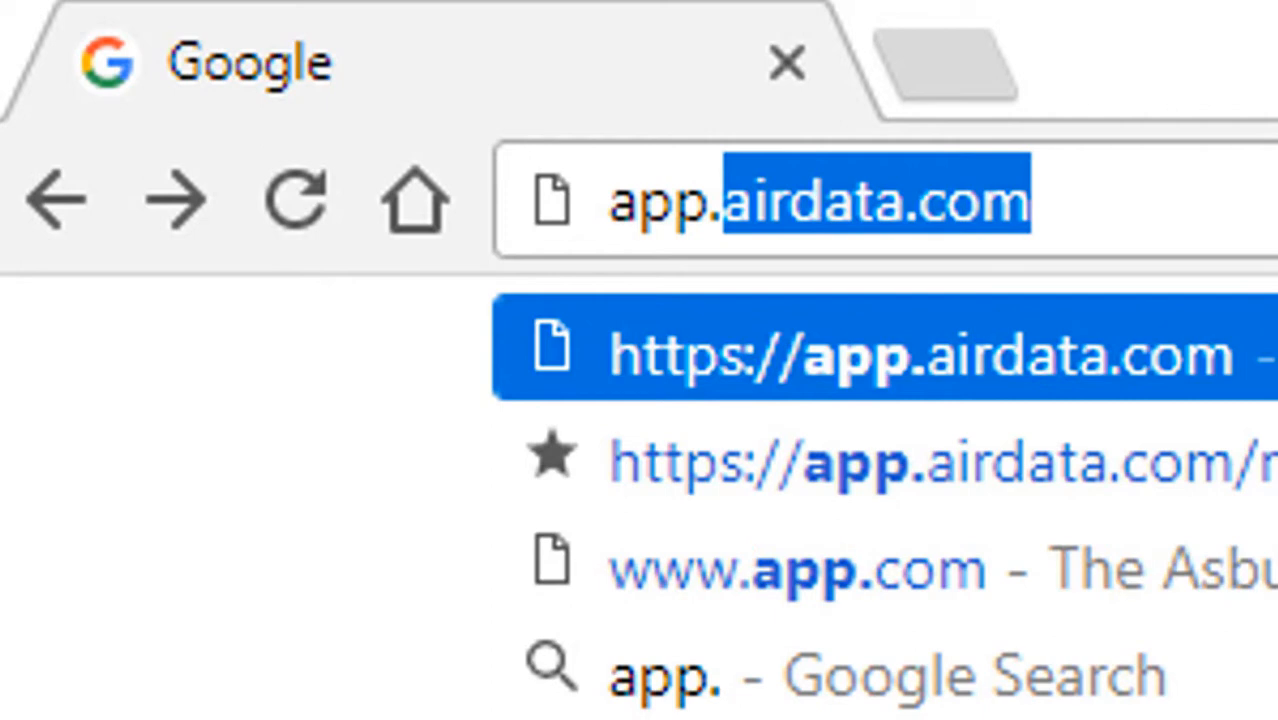
# Go to app.airdata.com in Chrome to load the My Logs page.
pyautogui.write('a')
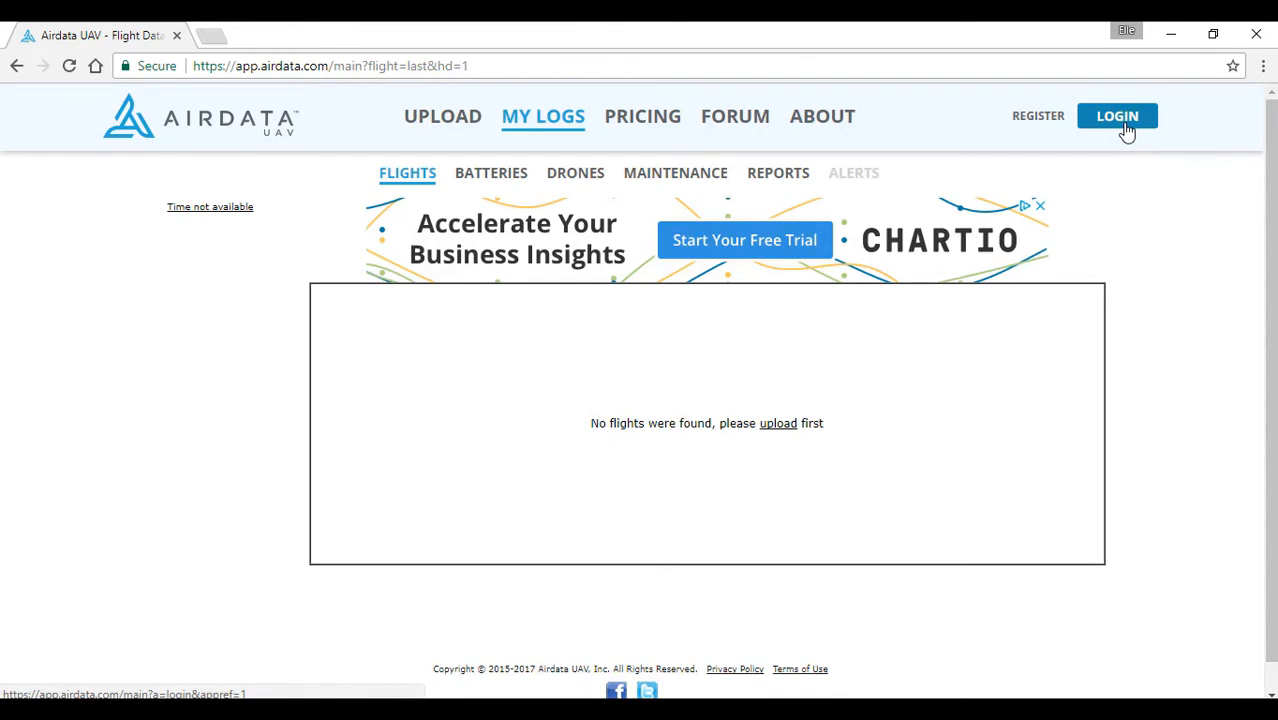
# Log in to Airdata UAV with email and password to view the flights overview.
pyautogui.click(1117, 116)
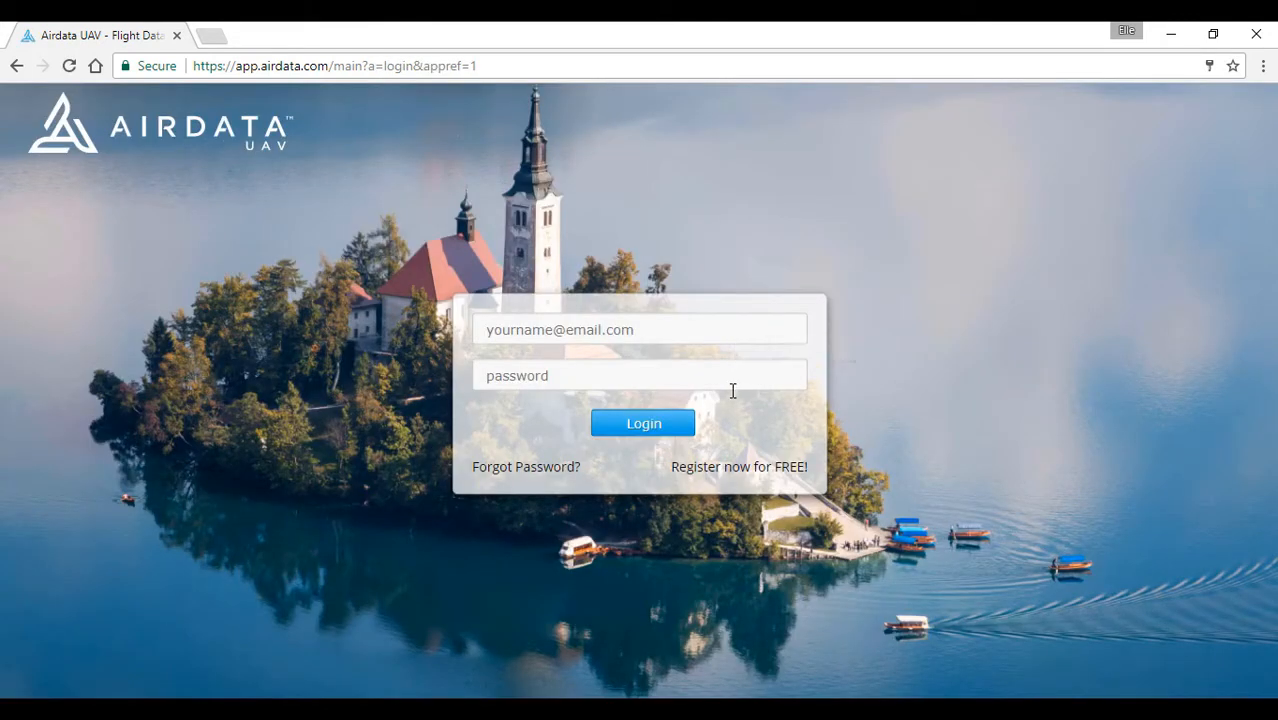
pyautogui.click(643, 423)
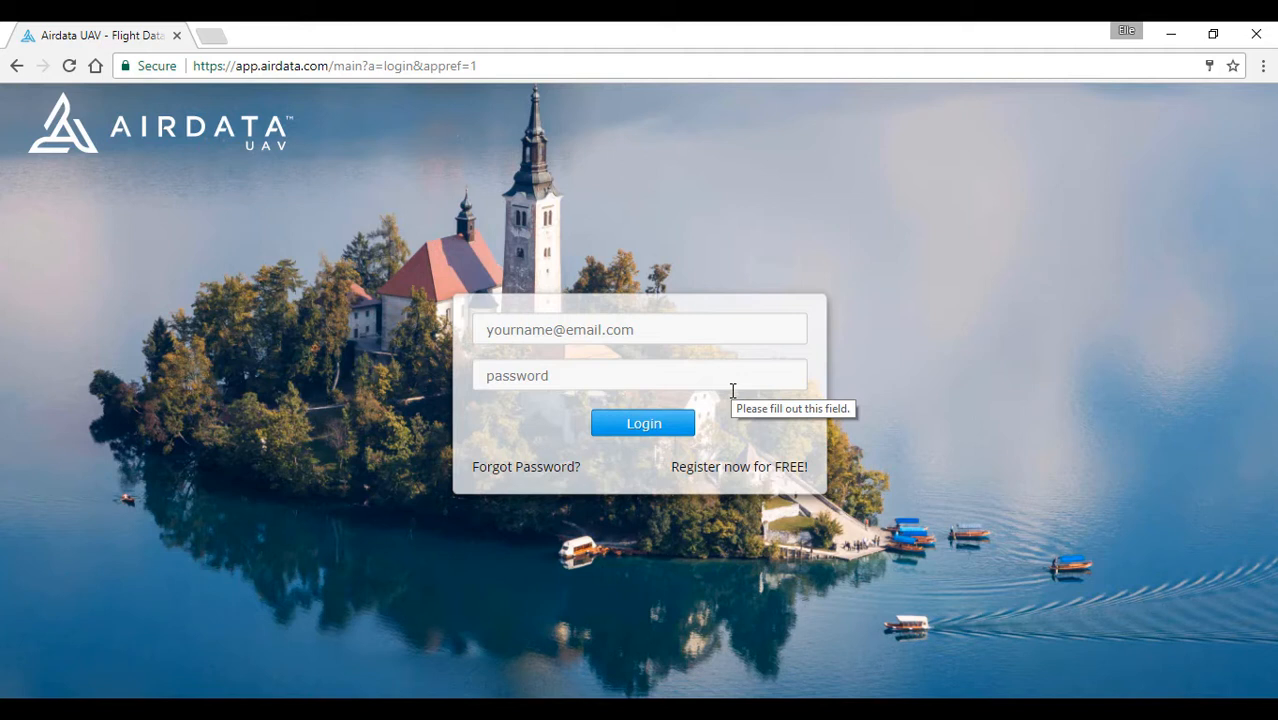
pyautogui.click(643, 423)
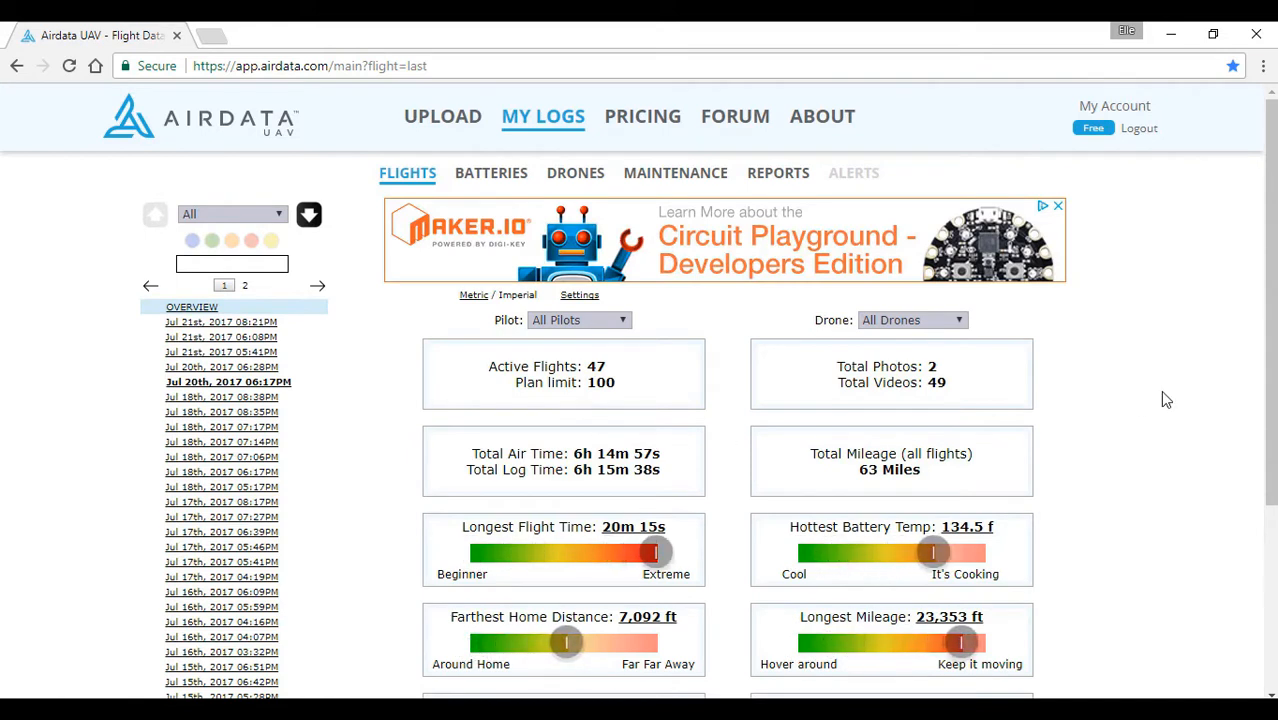
pyautogui.moveTo(297, 511)
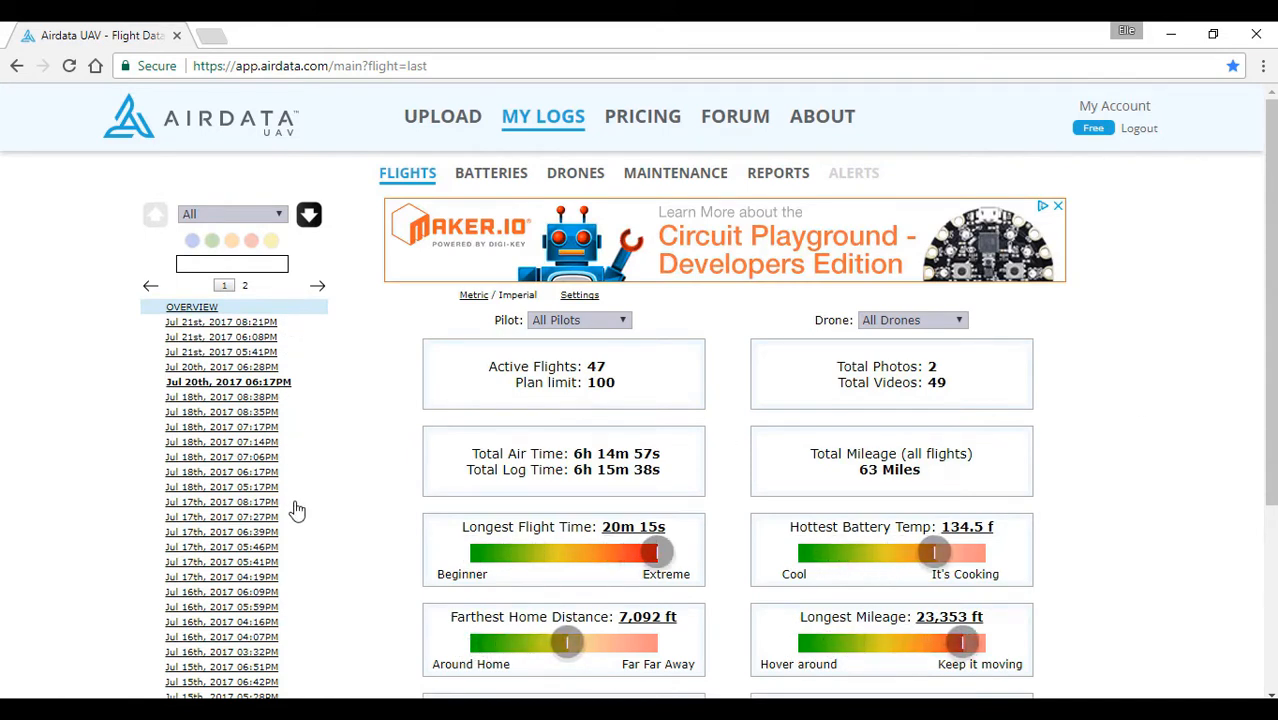
pyautogui.moveTo(298, 665)
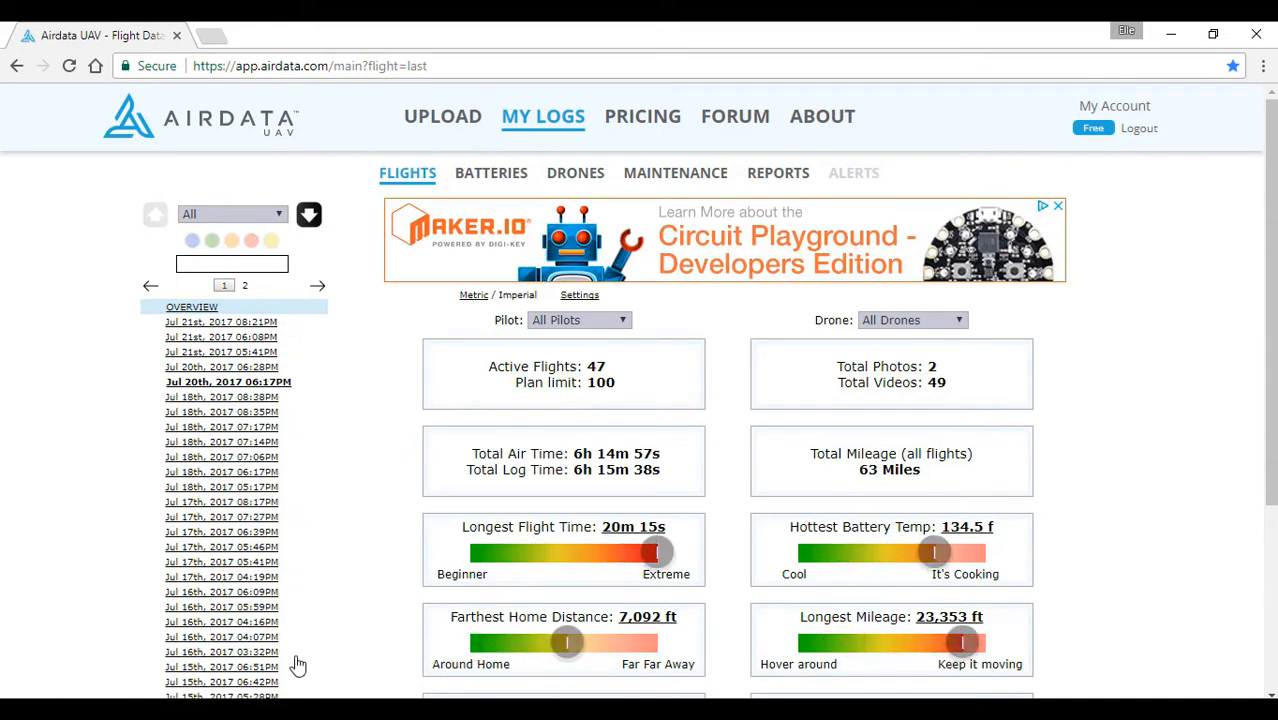
pyautogui.moveTo(297, 660)
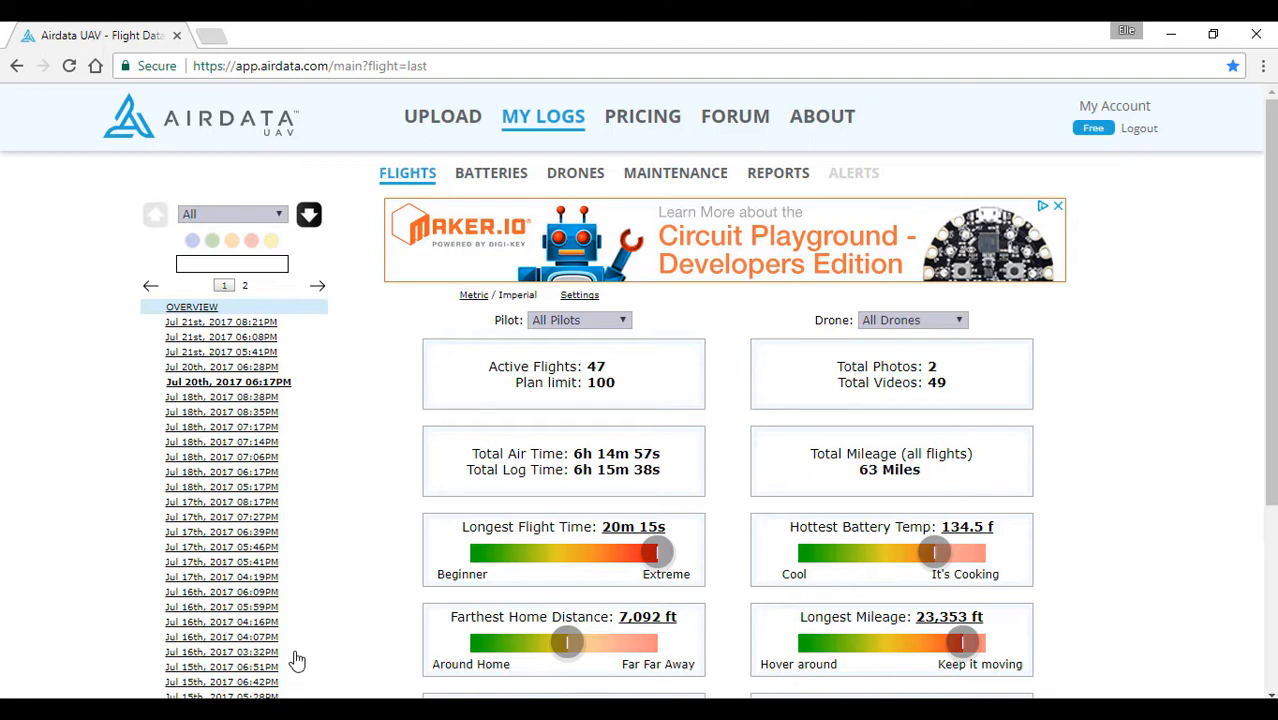
pyautogui.moveTo(1071, 422)
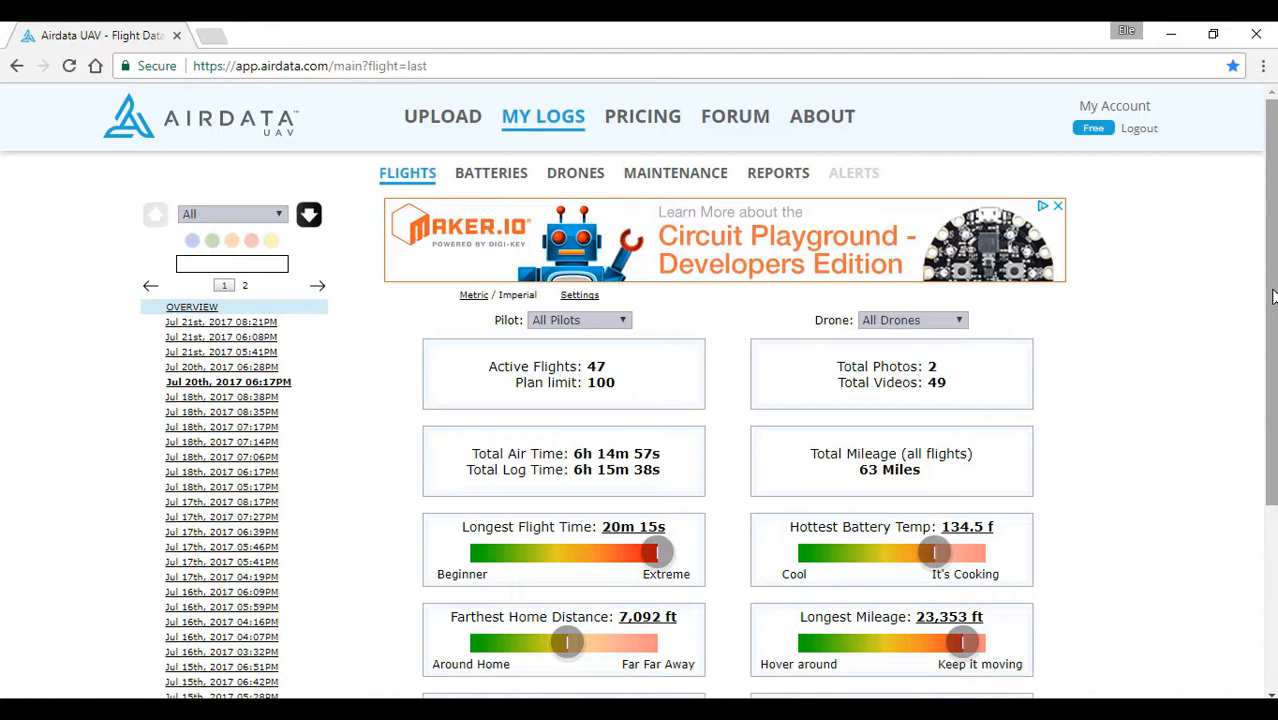
pyautogui.scroll(-3)
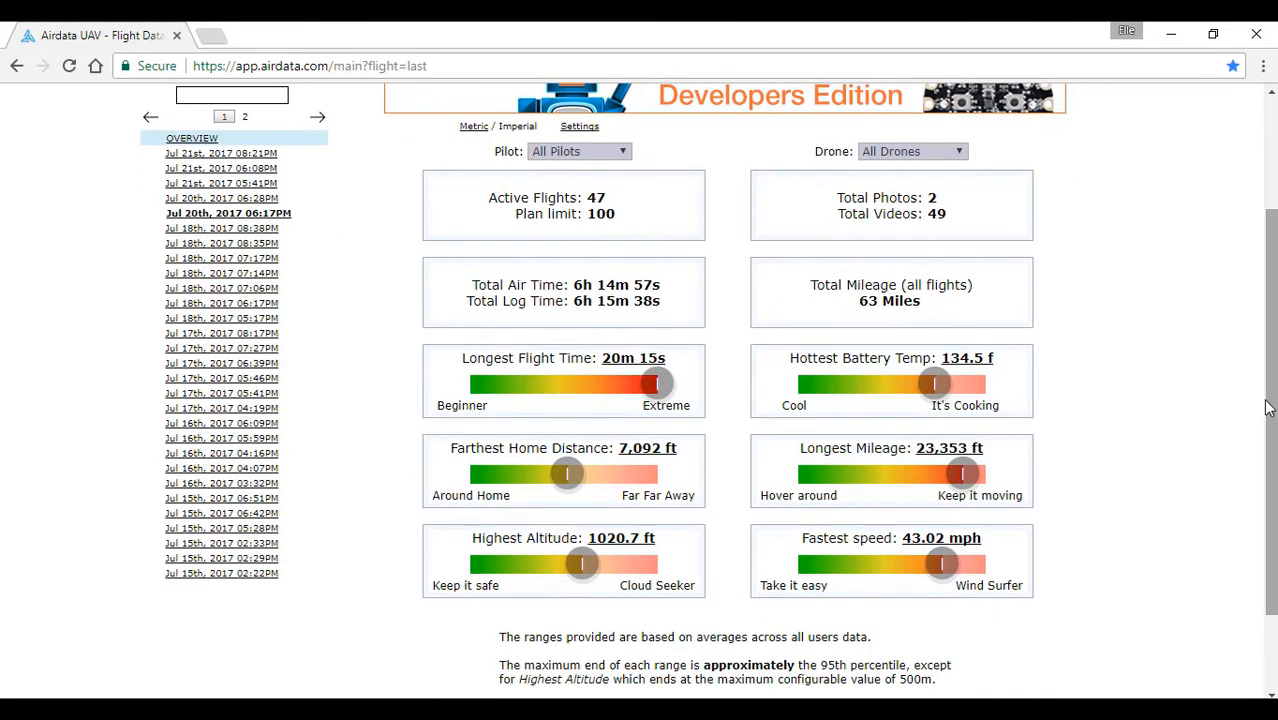
pyautogui.moveTo(836, 541)
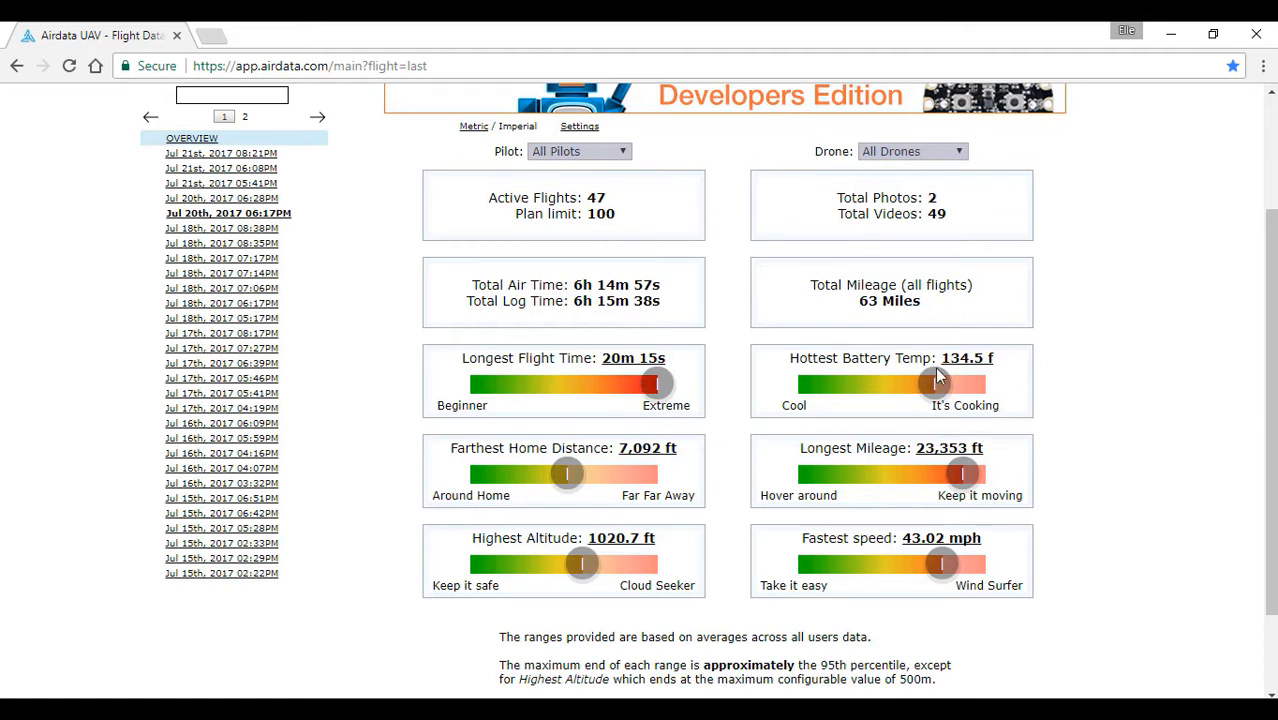
pyautogui.moveTo(836, 505)
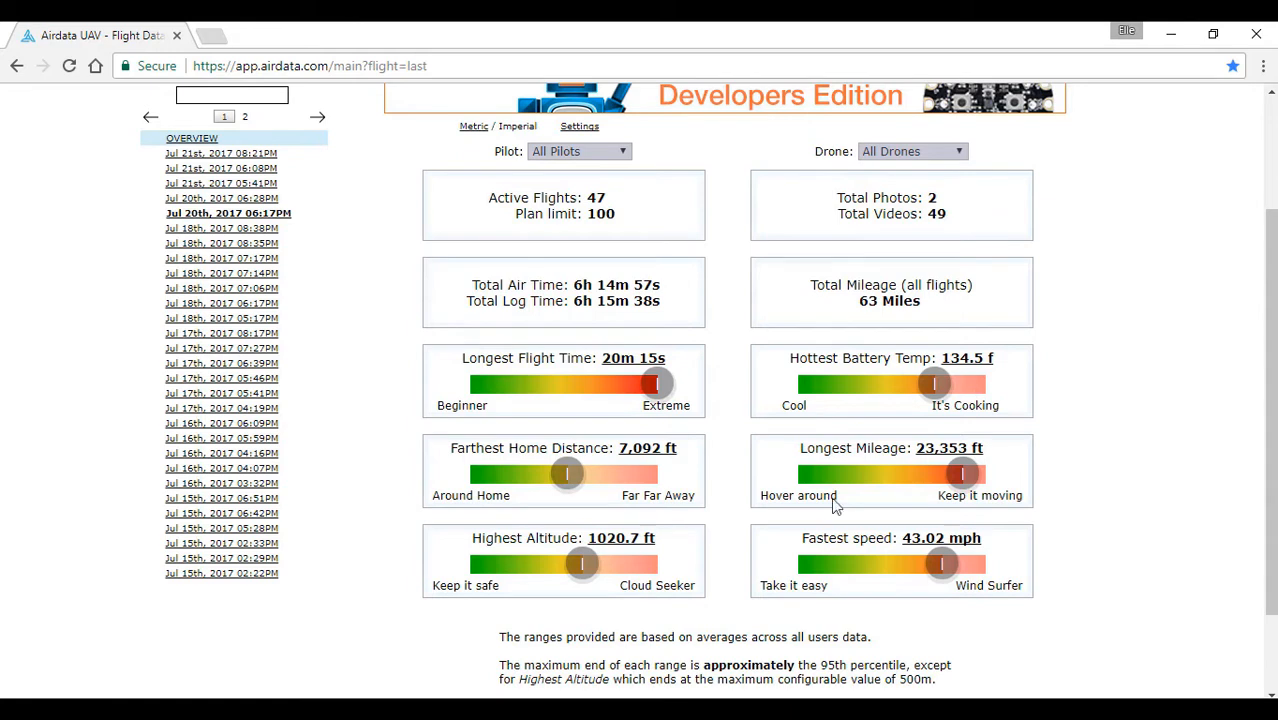
pyautogui.moveTo(1157, 515)
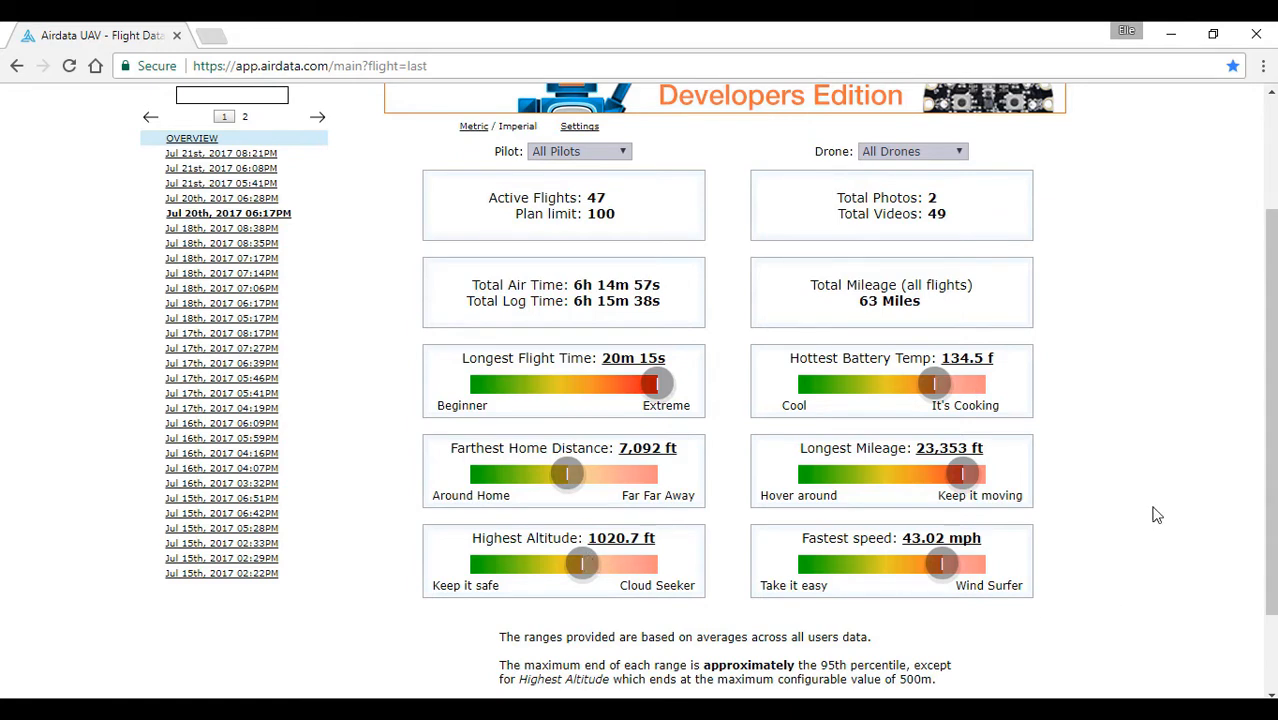
pyautogui.moveTo(802, 531)
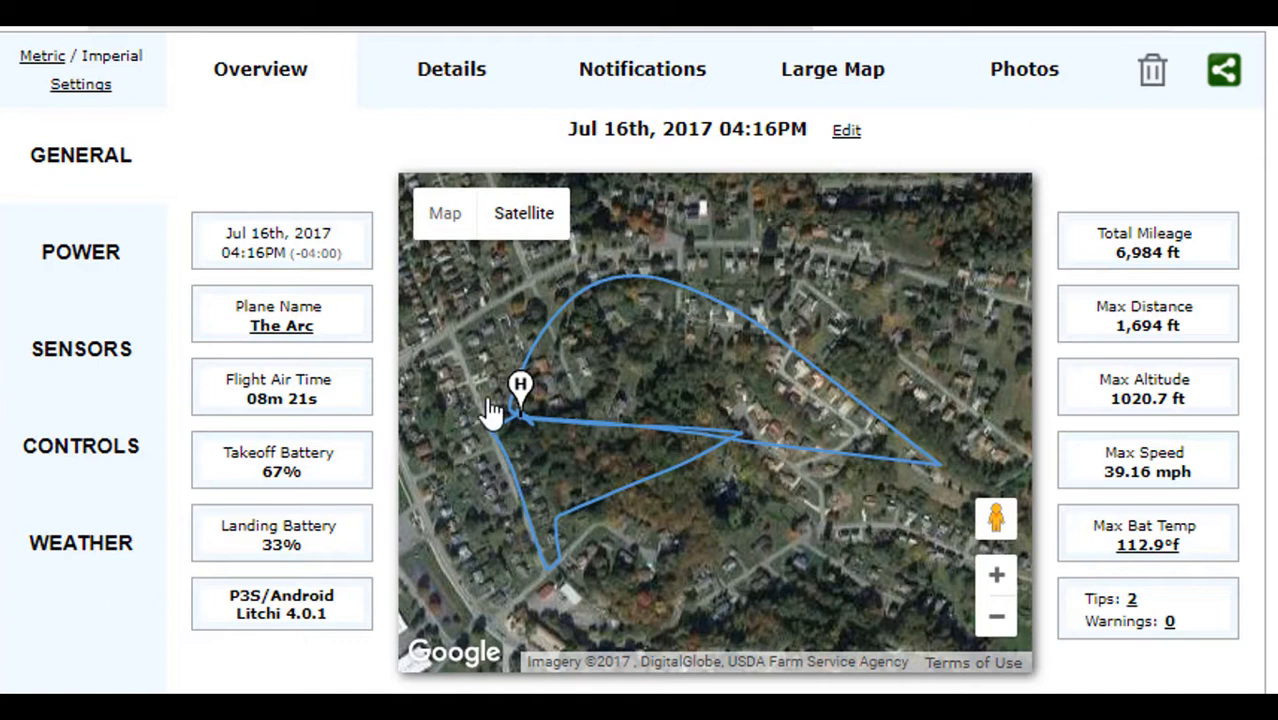
pyautogui.moveTo(875, 550)
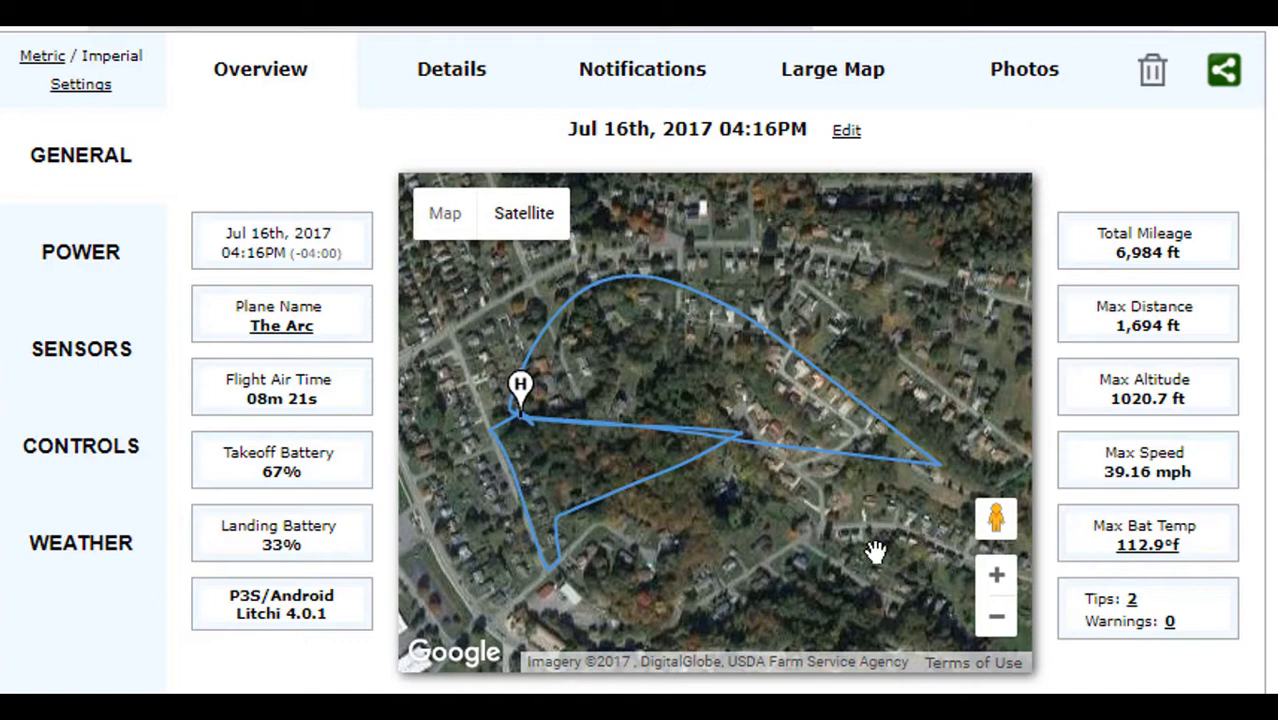
pyautogui.moveTo(625, 307)
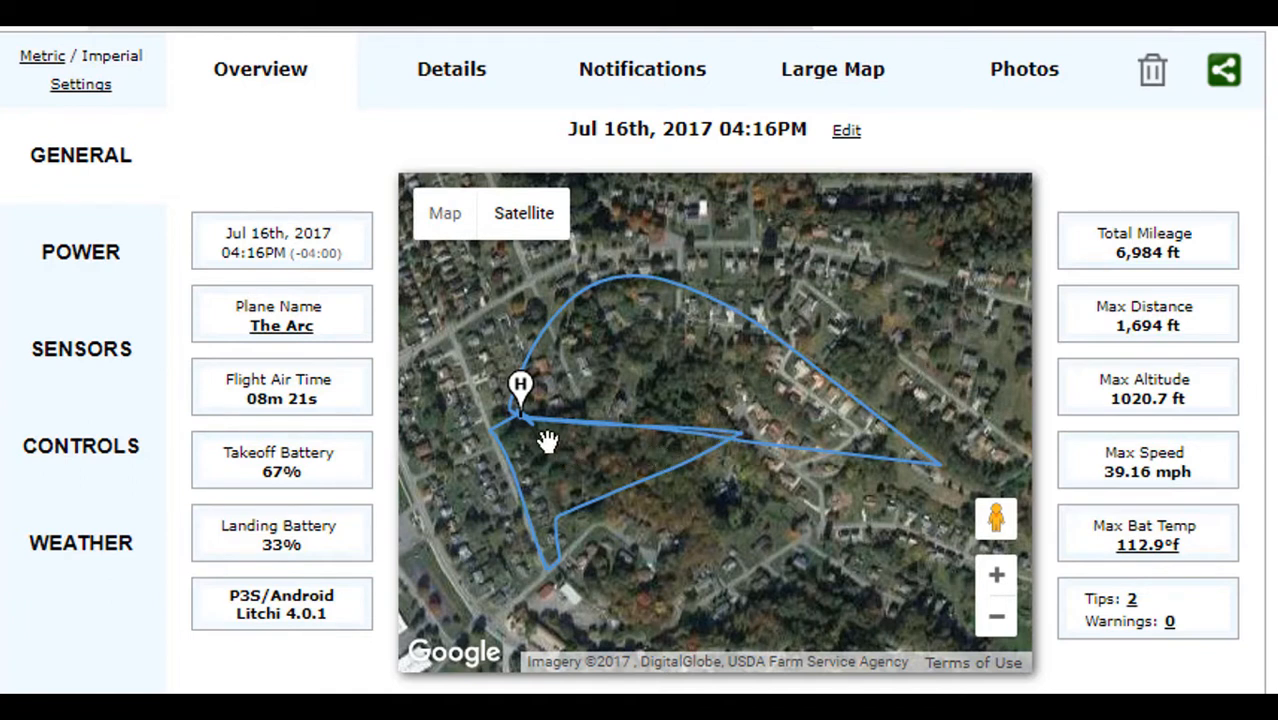
pyautogui.moveTo(522, 390)
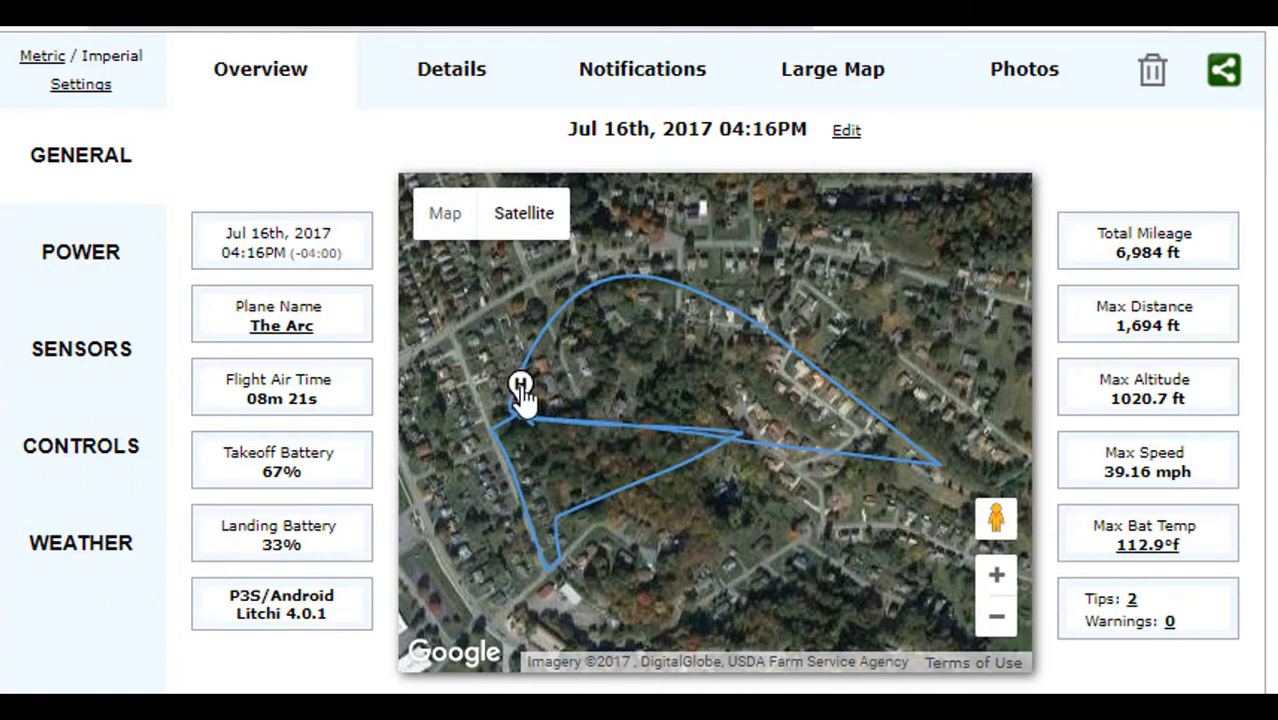
pyautogui.moveTo(855, 408)
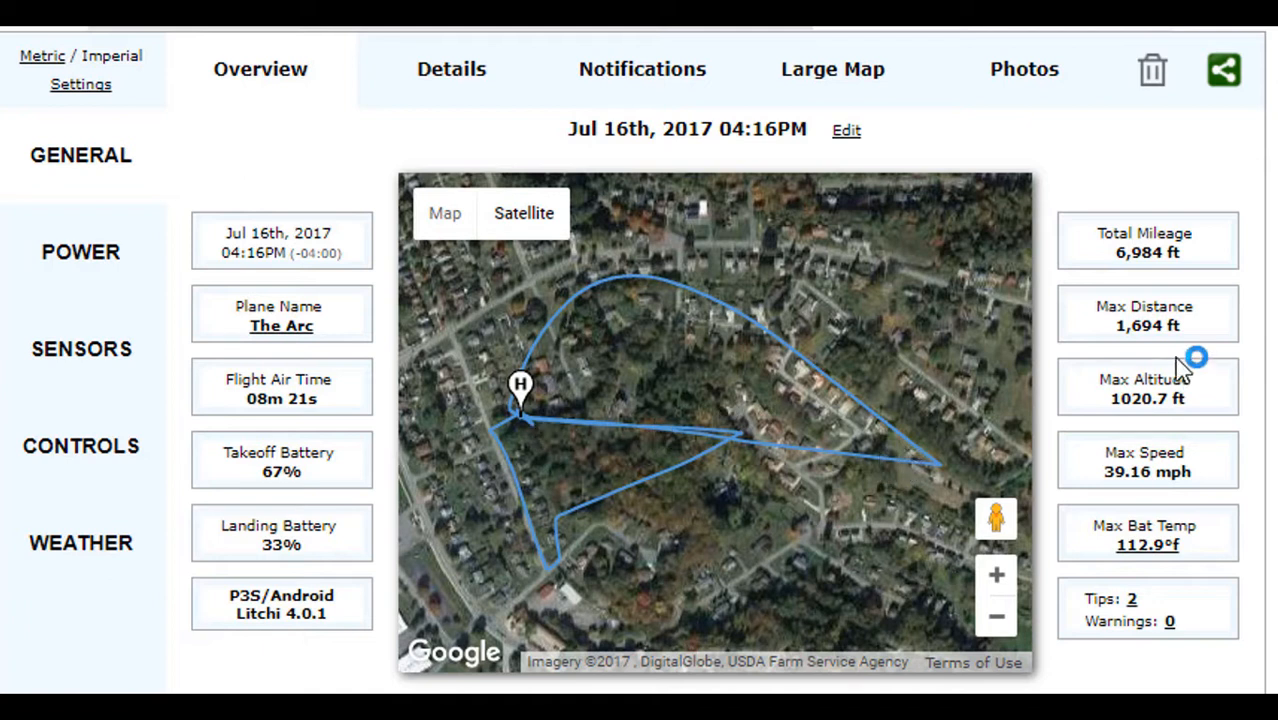
# Scroll the Jul 16th, 2017 04:16PM flight overview with its satellite map and stats.
pyautogui.scroll(-3)
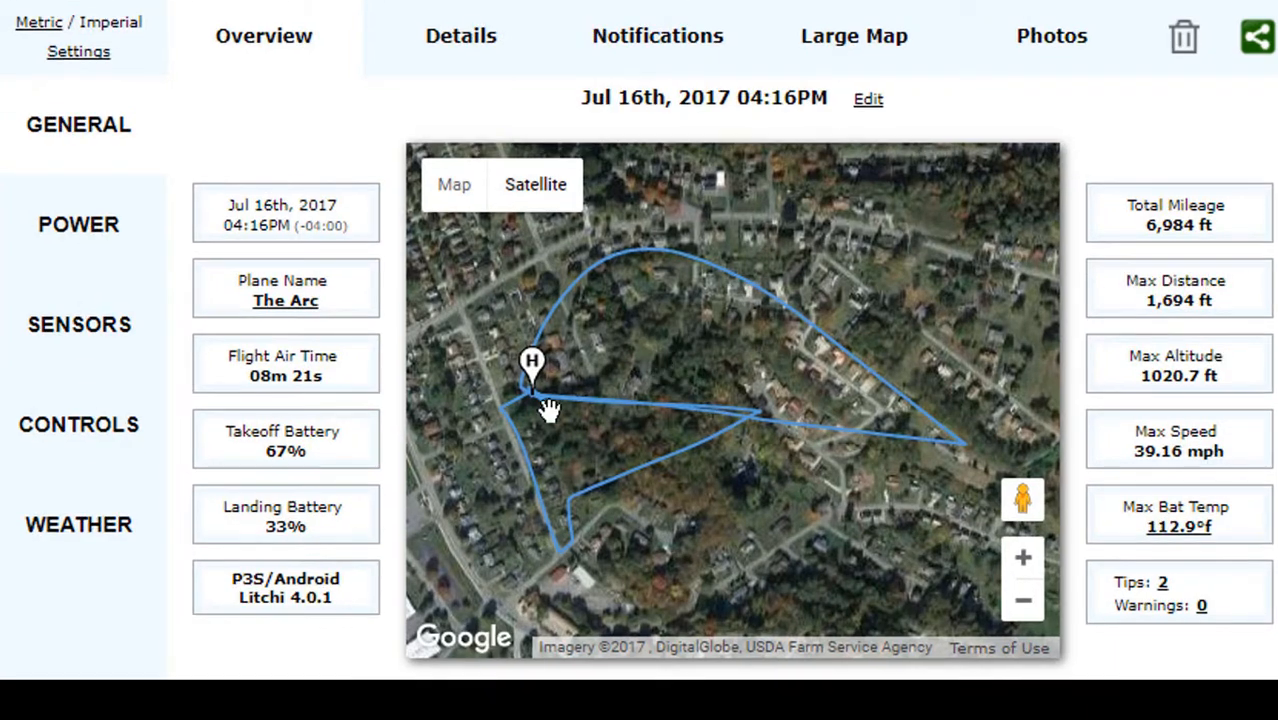
# Open WEATHER for the Jul 16th flight: 82.9°F, partly cloudy, 5.8 mph wind.
pyautogui.click(78, 524)
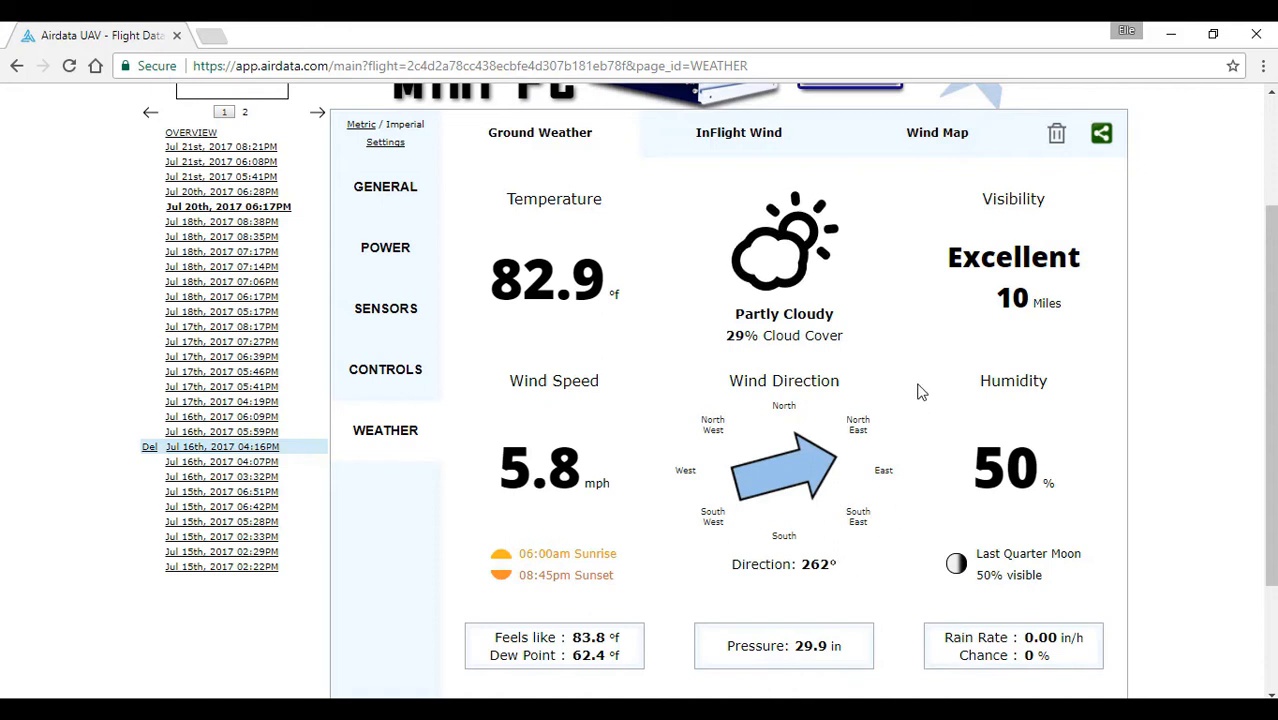
pyautogui.moveTo(678, 528)
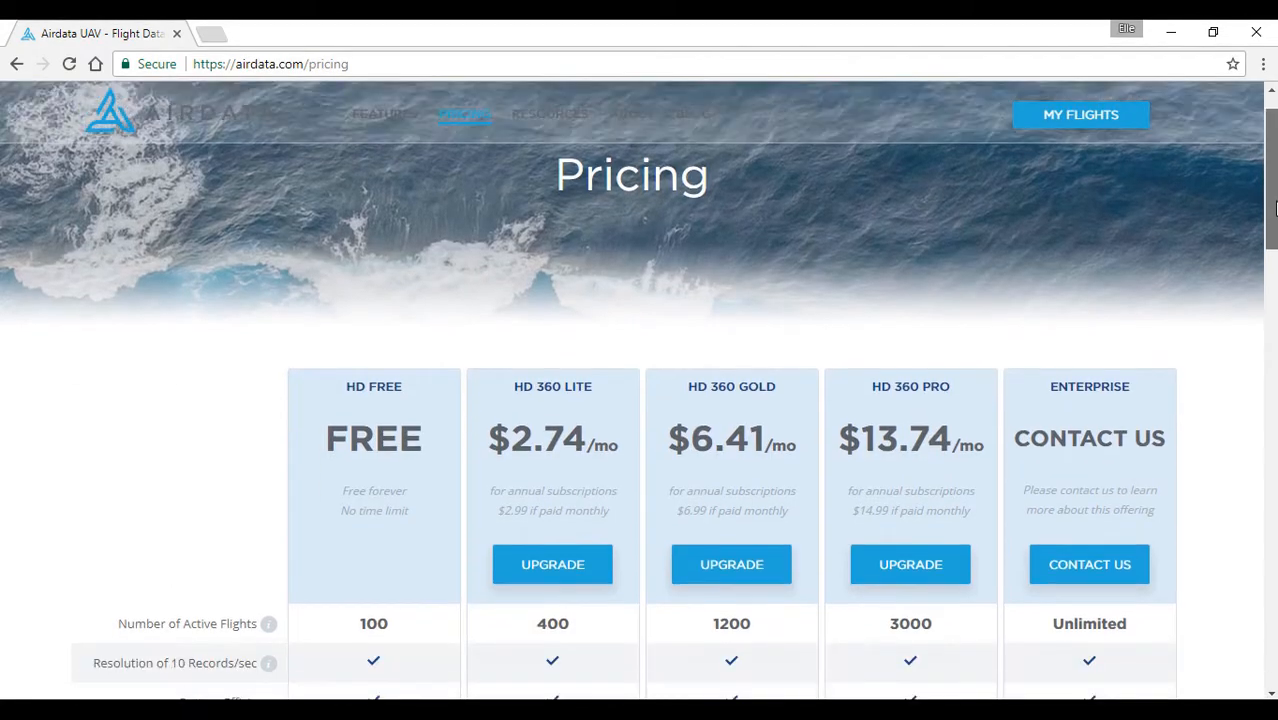
# Scroll down the Airdata pricing plans, then return to My Flights showing 47 active flights.
pyautogui.scroll(-3)
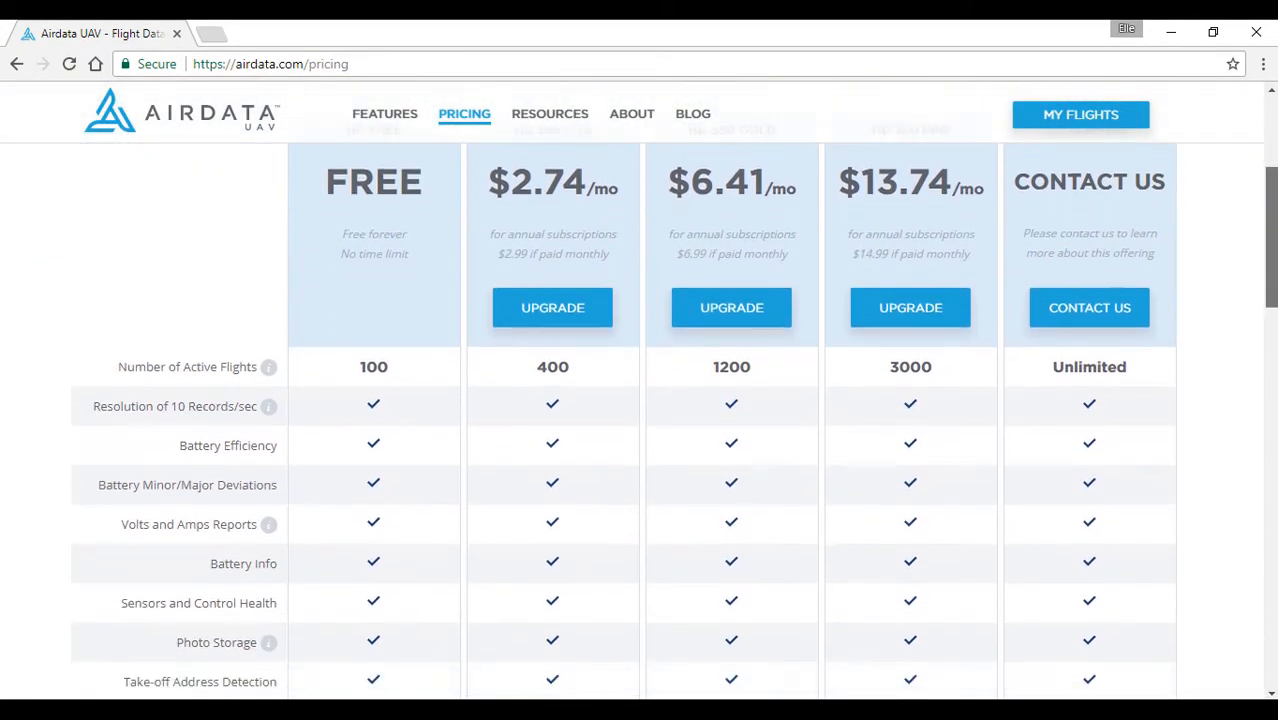
pyautogui.scroll(-3)
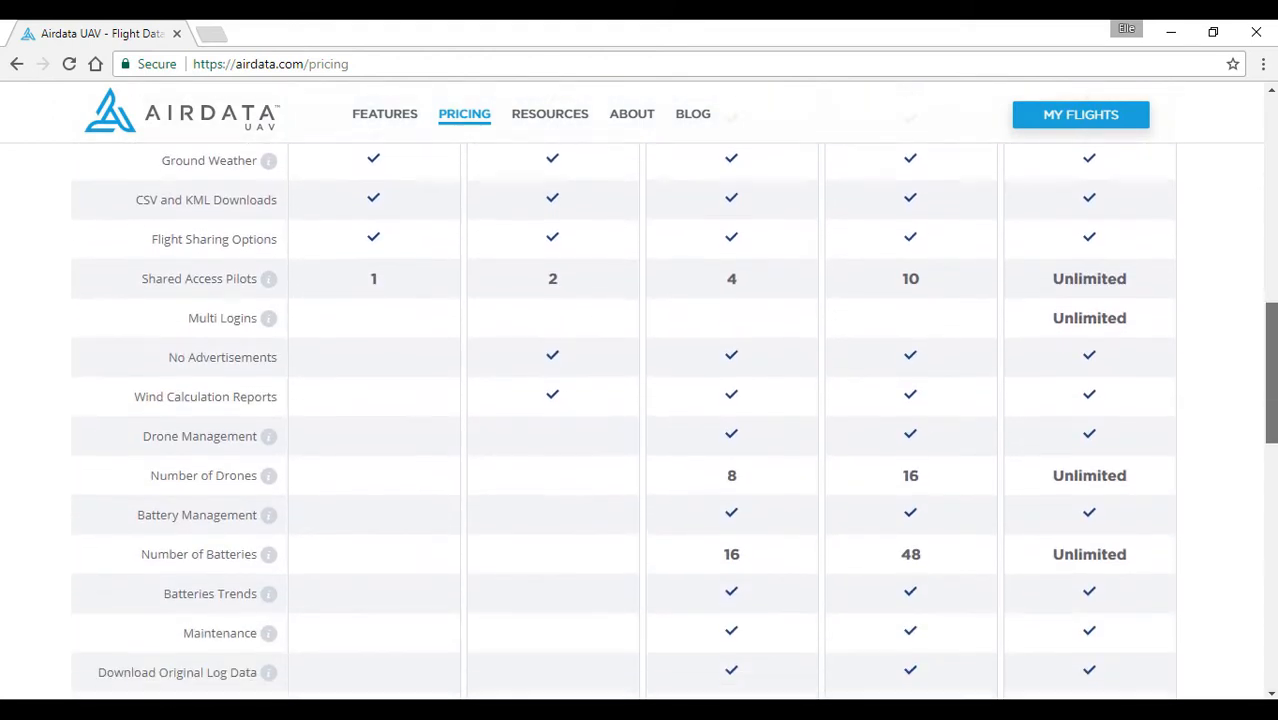
pyautogui.scroll(-3)
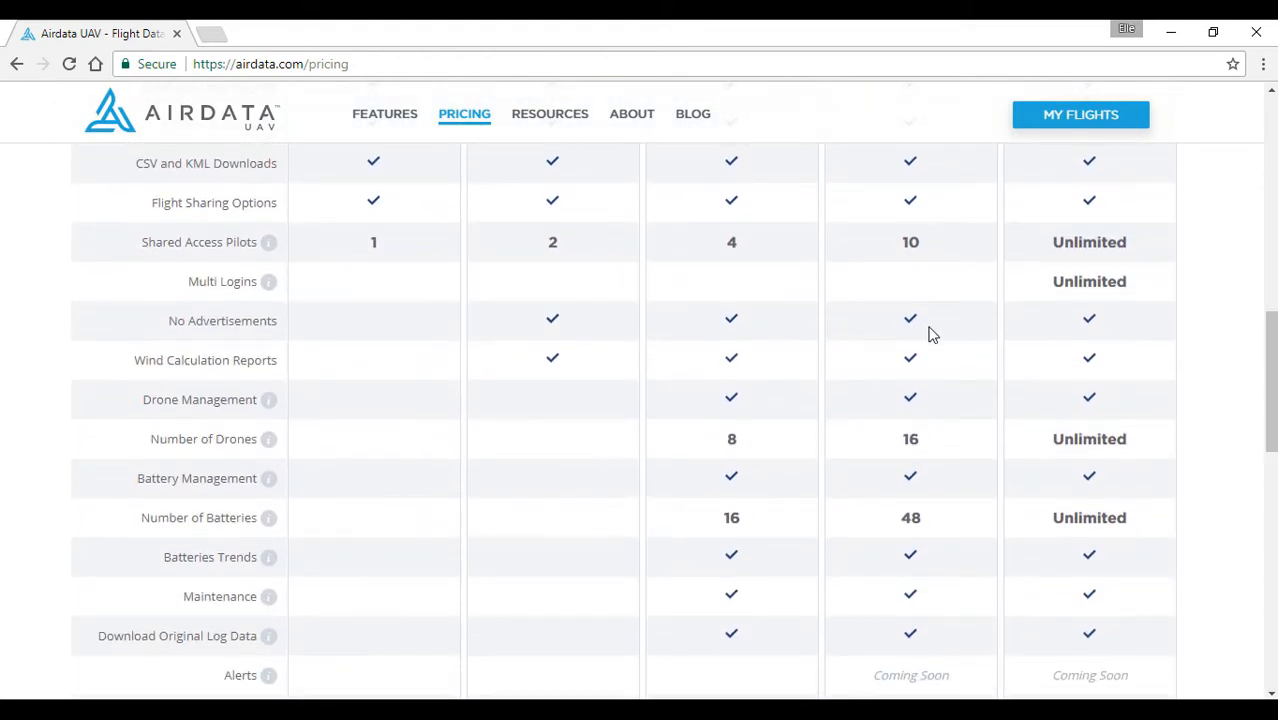
pyautogui.moveTo(1204, 277)
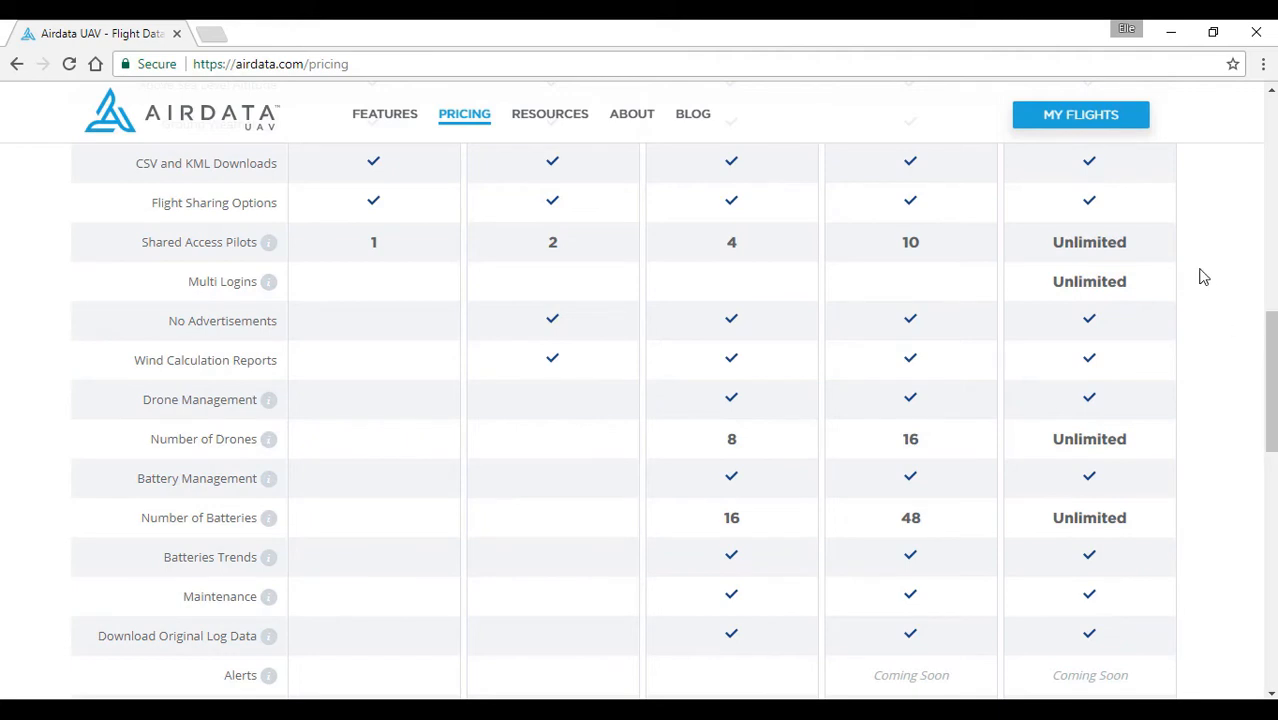
pyautogui.scroll(-3)
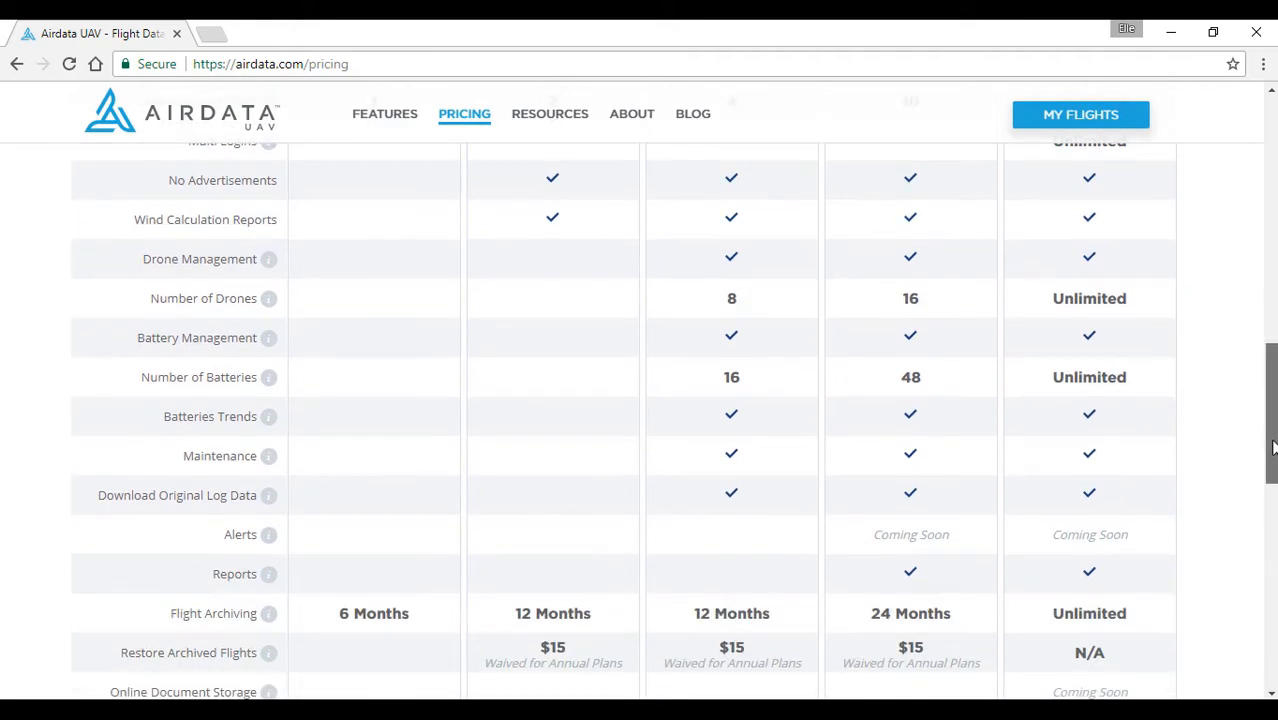
pyautogui.click(1080, 114)
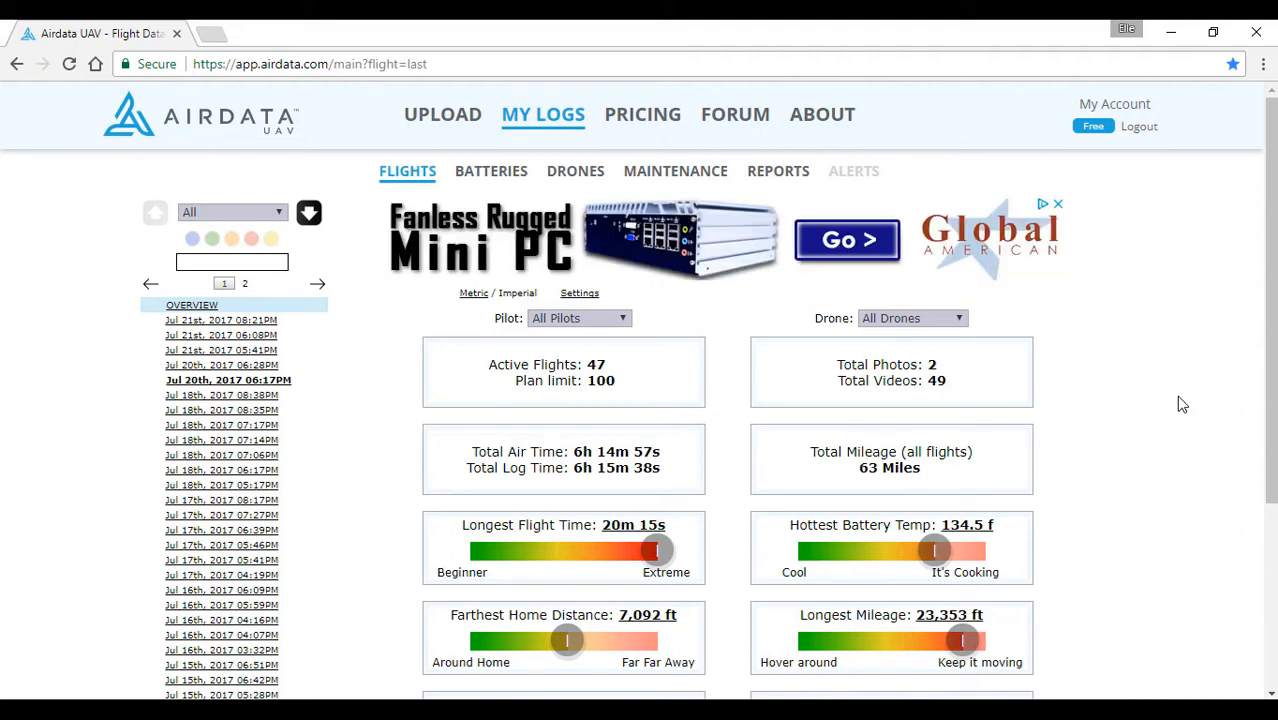
pyautogui.moveTo(230, 310)
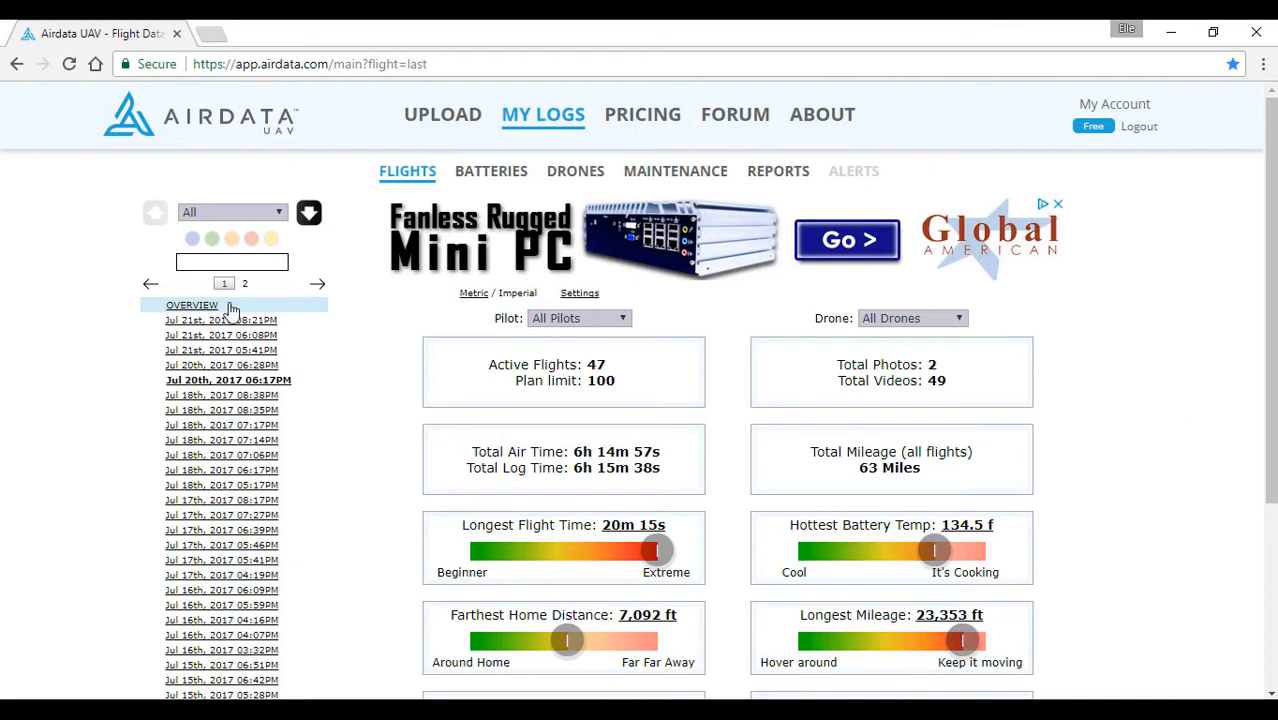
pyautogui.moveTo(320, 358)
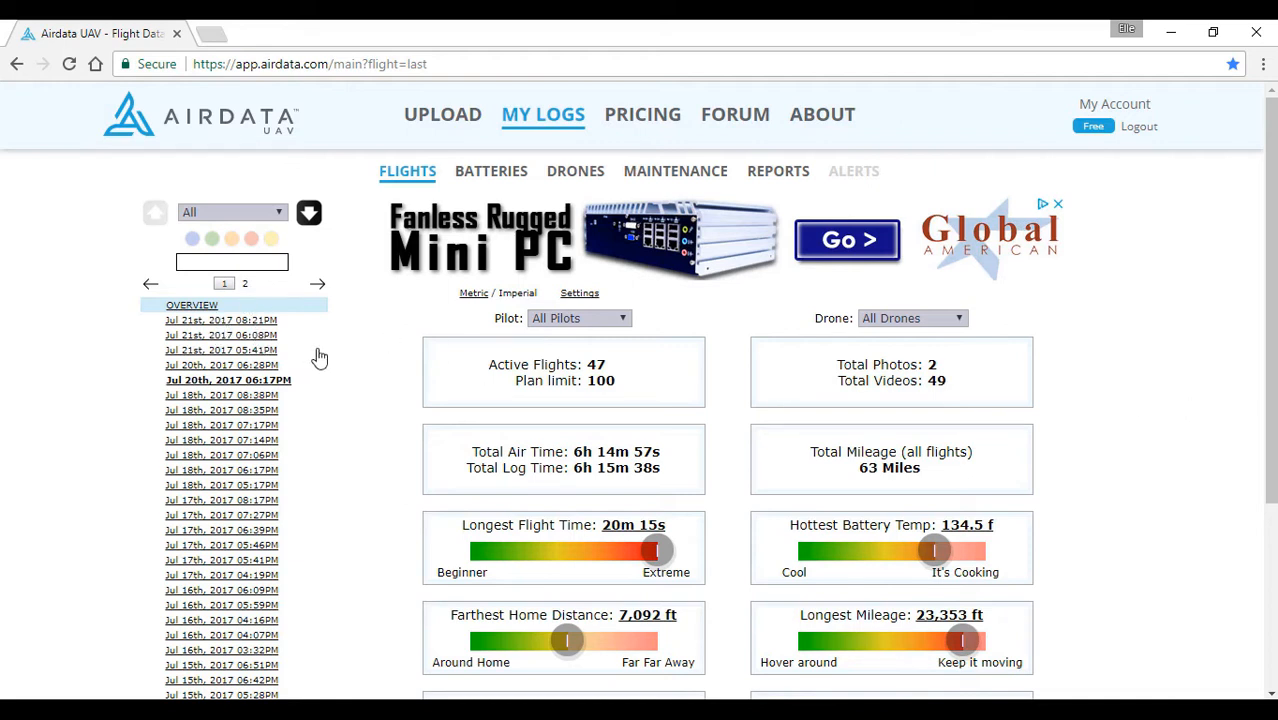
pyautogui.moveTo(1181, 456)
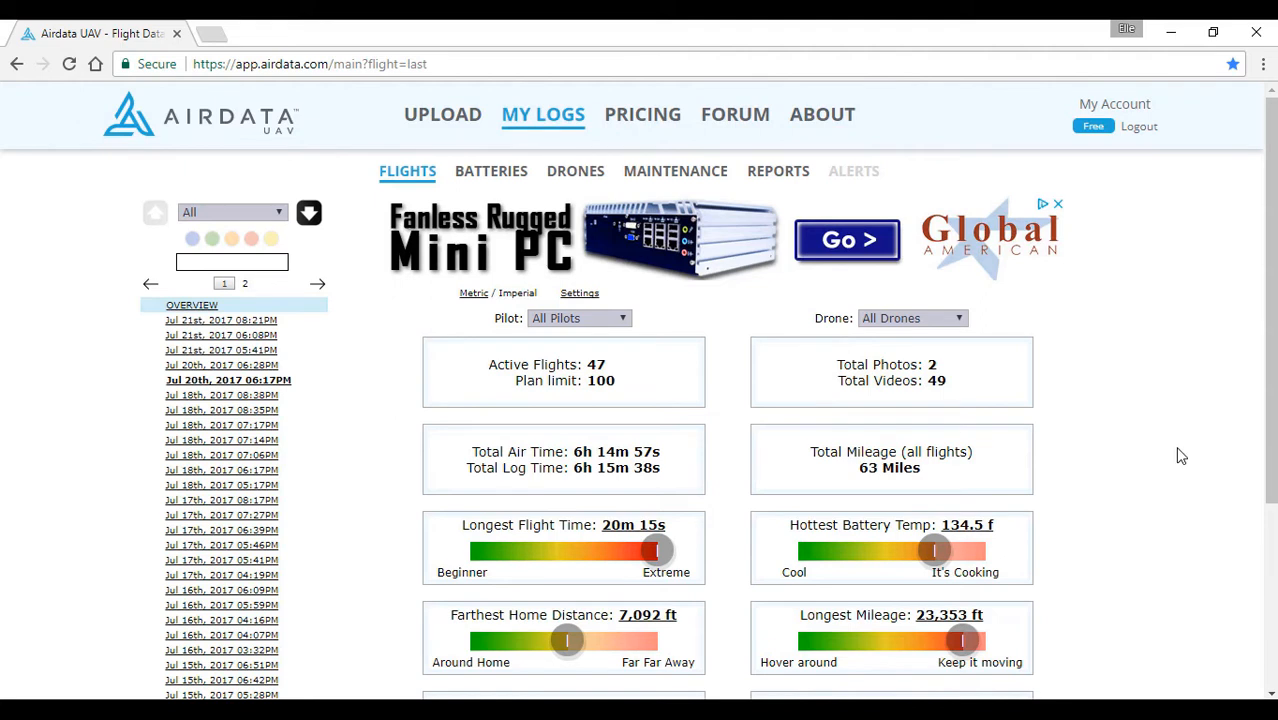
pyautogui.moveTo(1200, 458)
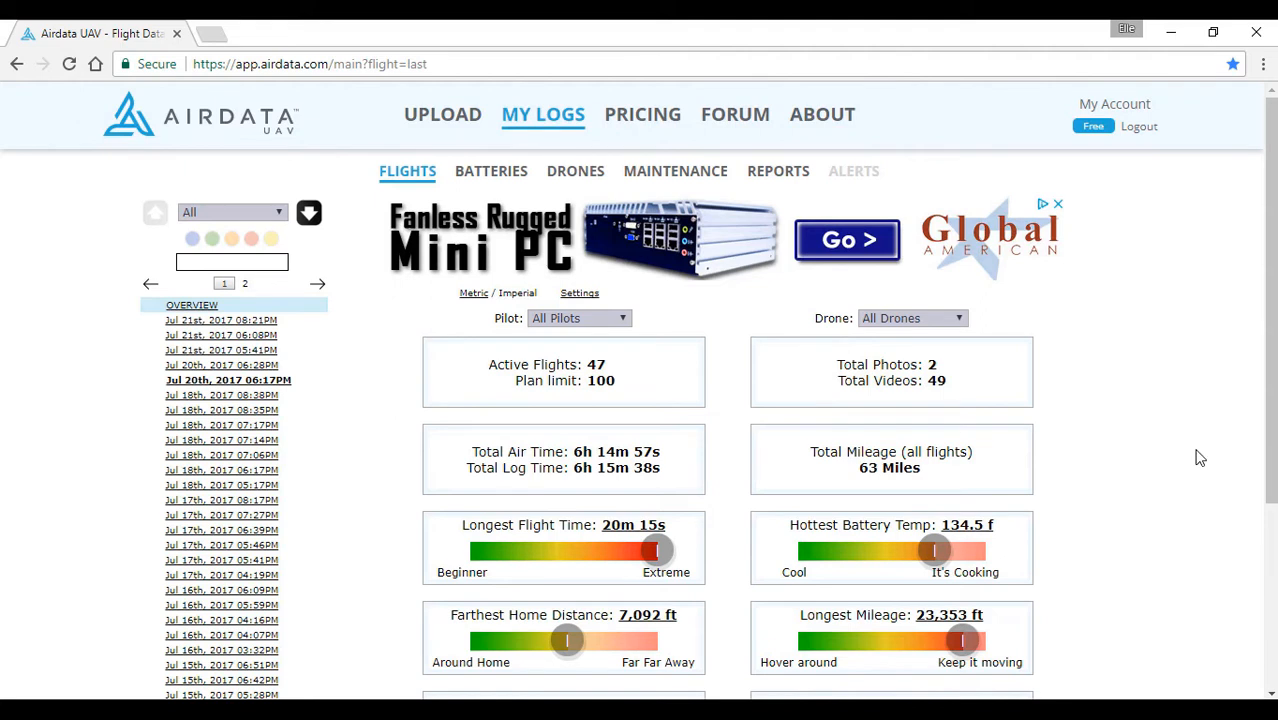